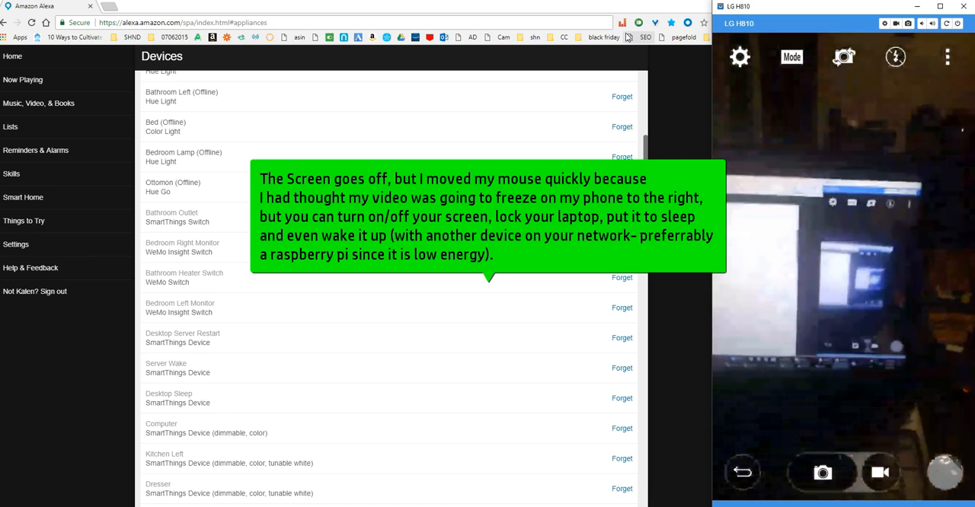
{"action": "mouse_move", "coordinate": [551, 55]}
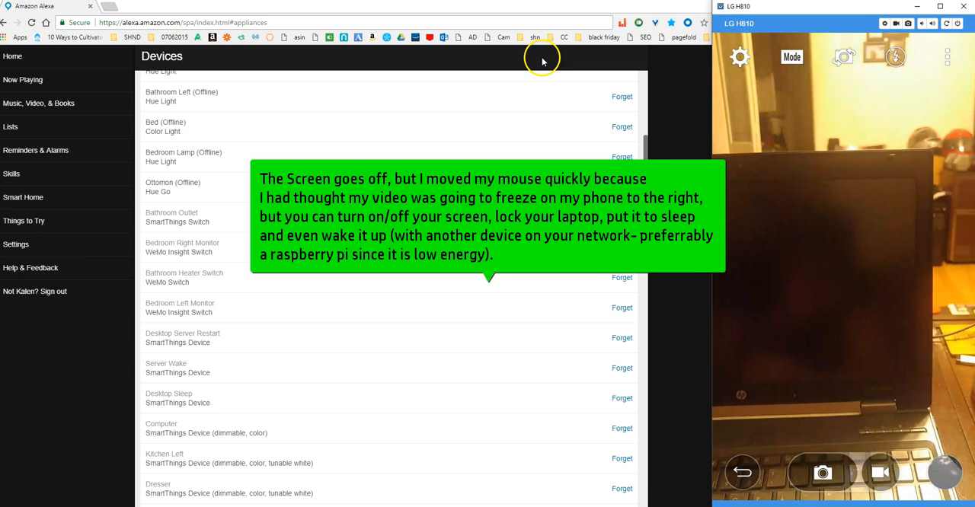
{"action": "mouse_move", "coordinate": [468, 201]}
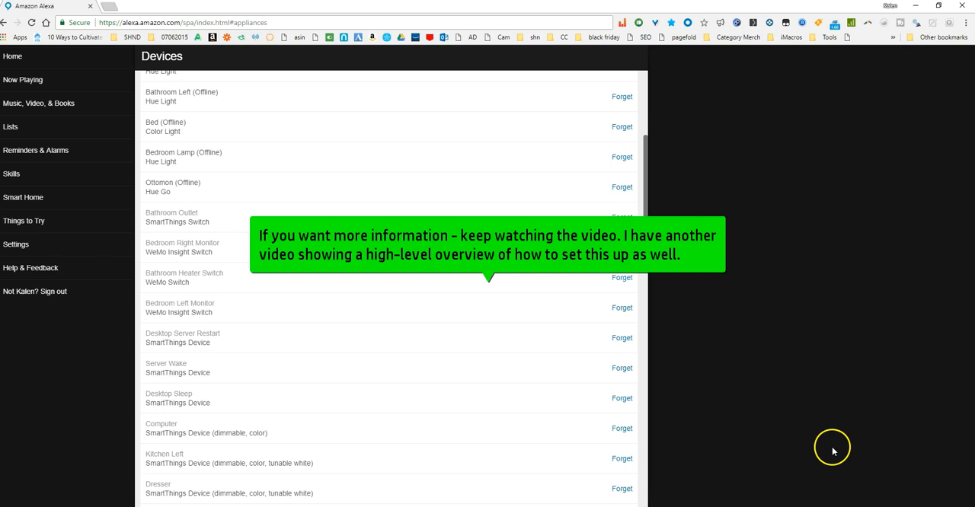
{"action": "mouse_move", "coordinate": [833, 435]}
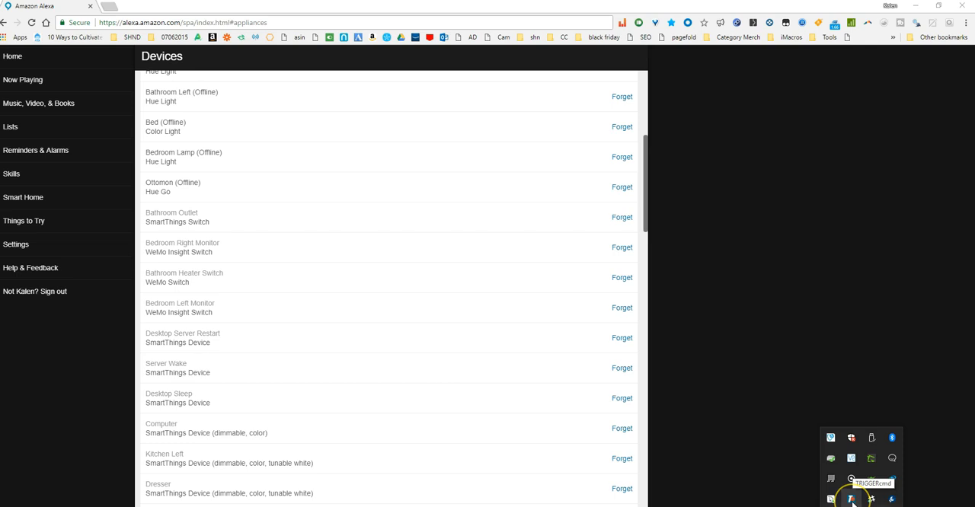
{"action": "mouse_move", "coordinate": [849, 499]}
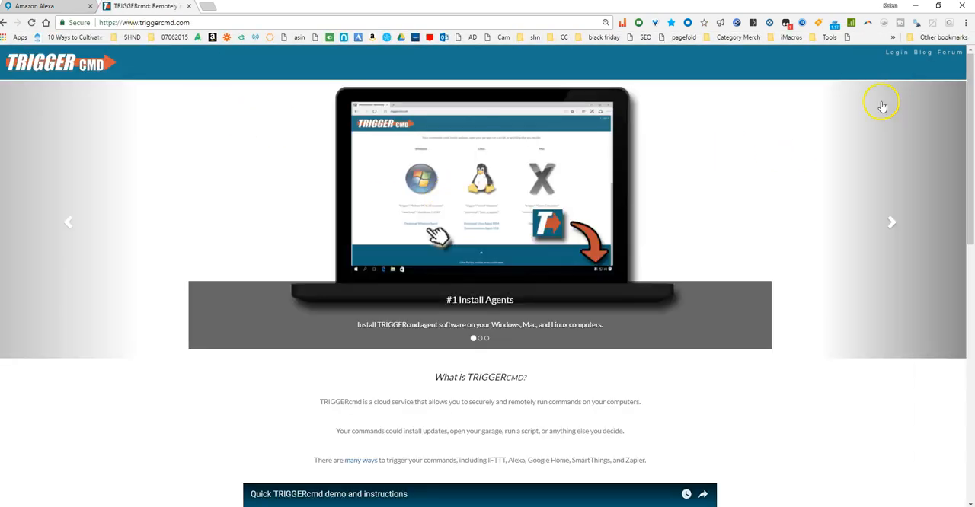
Step: Sign in to triggercmd.com with the saved account and dismiss the Okta save-password prompt
{"action": "left_click", "coordinate": [896, 52]}
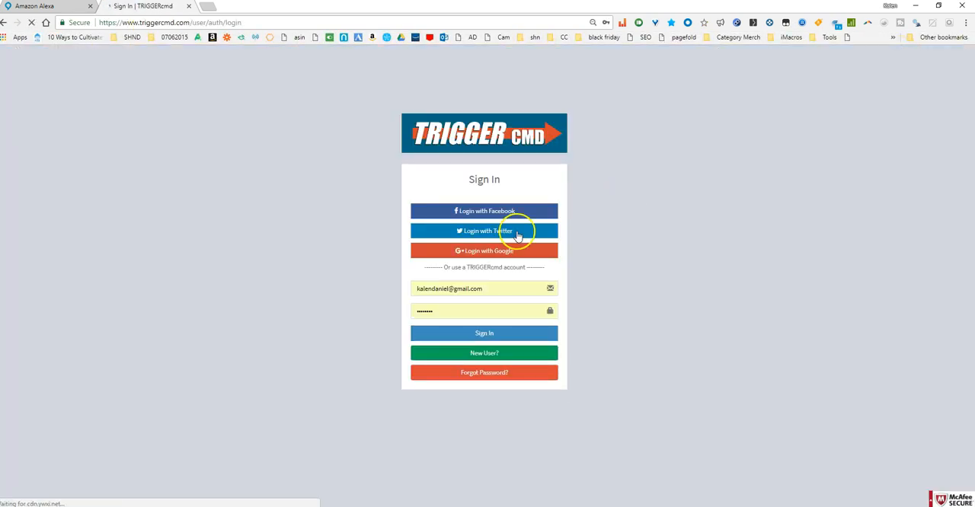
{"action": "left_click", "coordinate": [485, 332]}
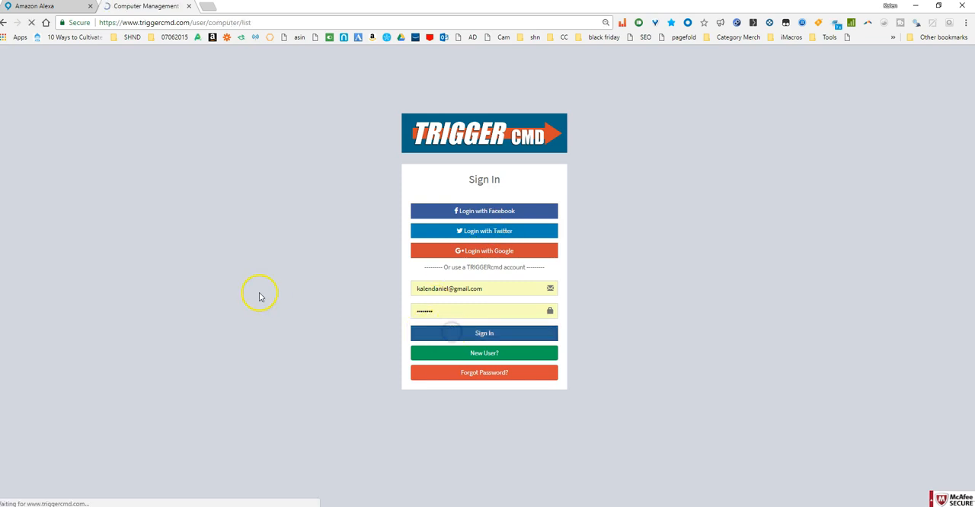
{"action": "left_click", "coordinate": [484, 332]}
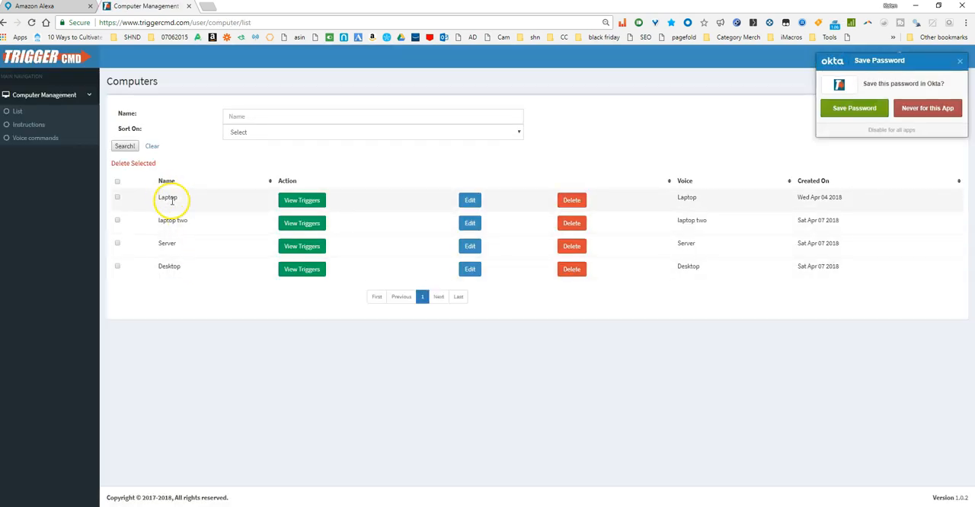
{"action": "mouse_move", "coordinate": [173, 213]}
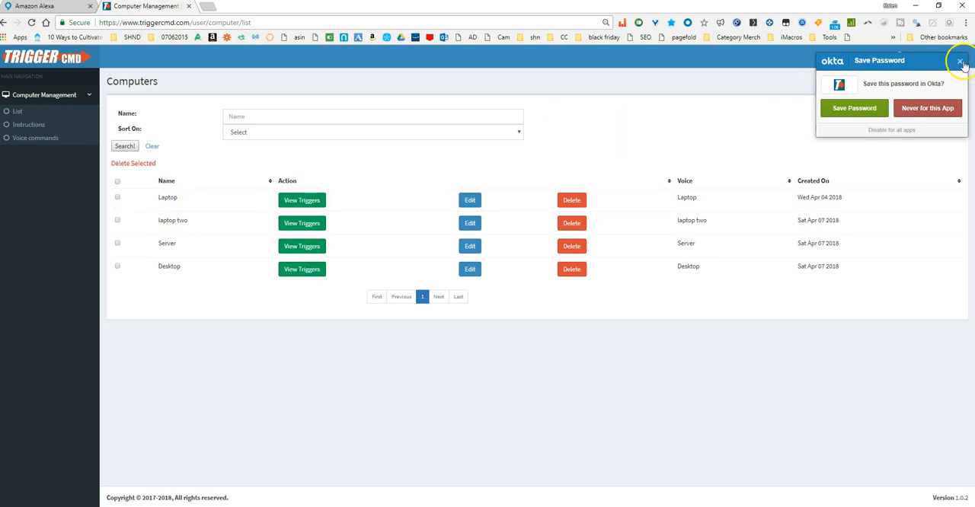
{"action": "left_click", "coordinate": [961, 61]}
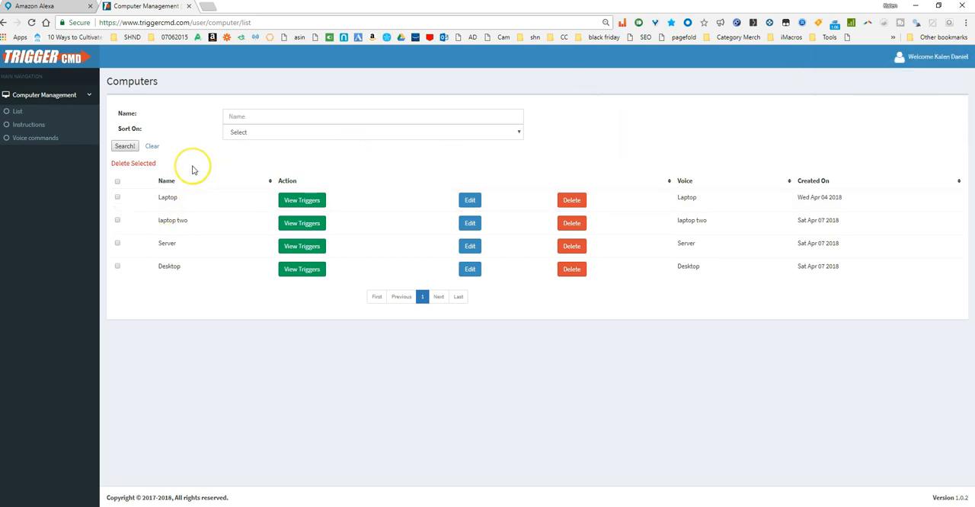
{"action": "mouse_move", "coordinate": [192, 170]}
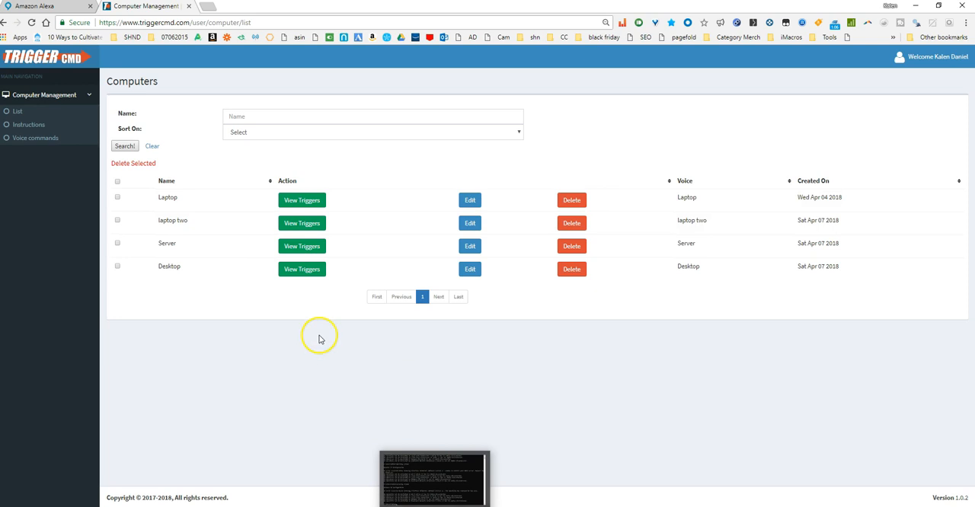
{"action": "mouse_move", "coordinate": [231, 225]}
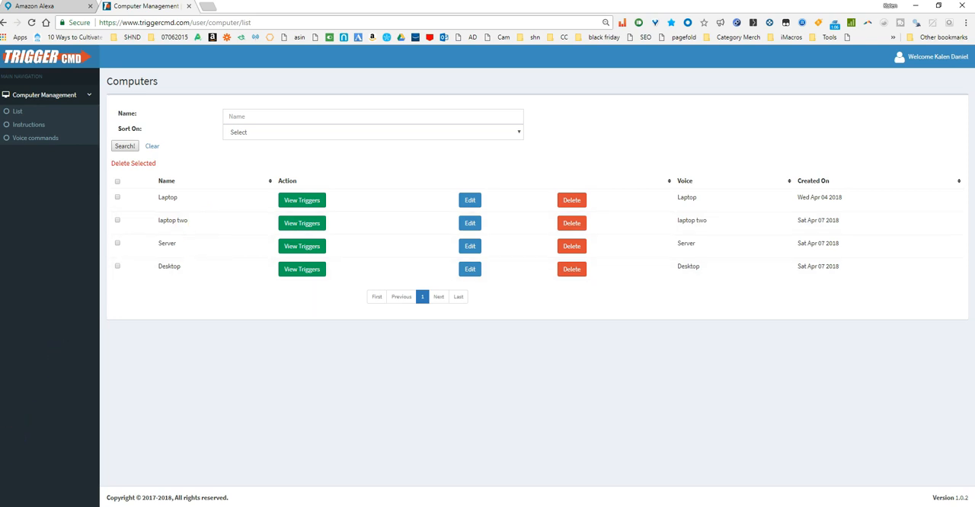
{"action": "mouse_move", "coordinate": [235, 384]}
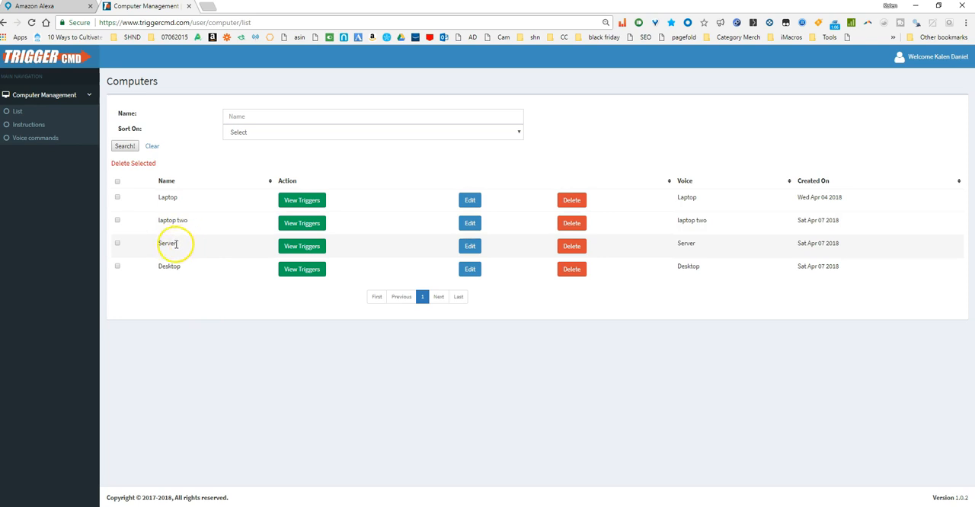
{"action": "mouse_move", "coordinate": [194, 242]}
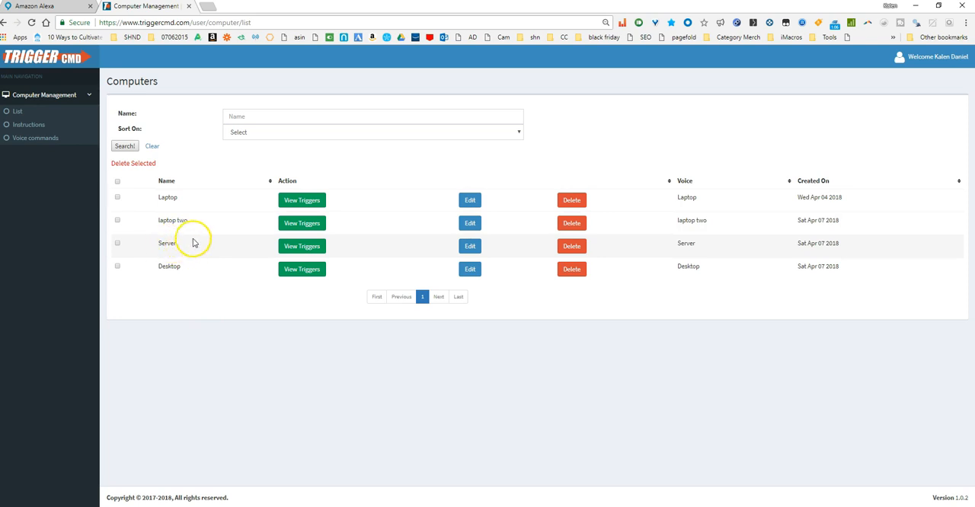
Step: Start a Google search for 'raspberry pi' in a new browser tab
{"action": "left_click", "coordinate": [219, 6]}
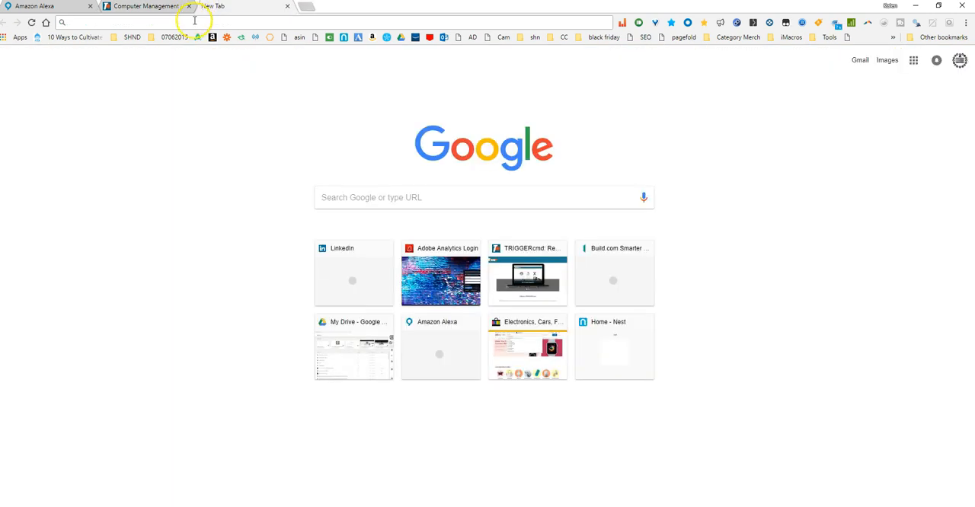
{"action": "type", "text": "raspb"}
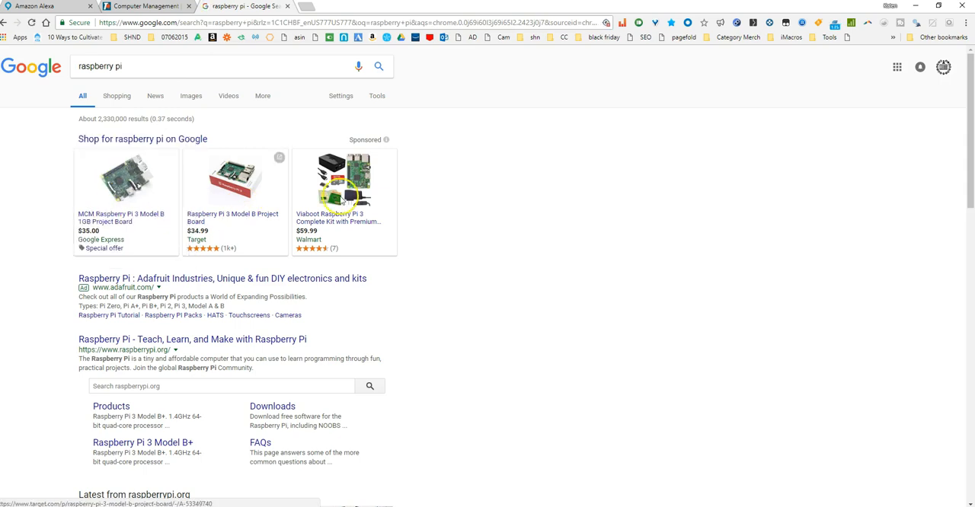
{"action": "mouse_move", "coordinate": [414, 160]}
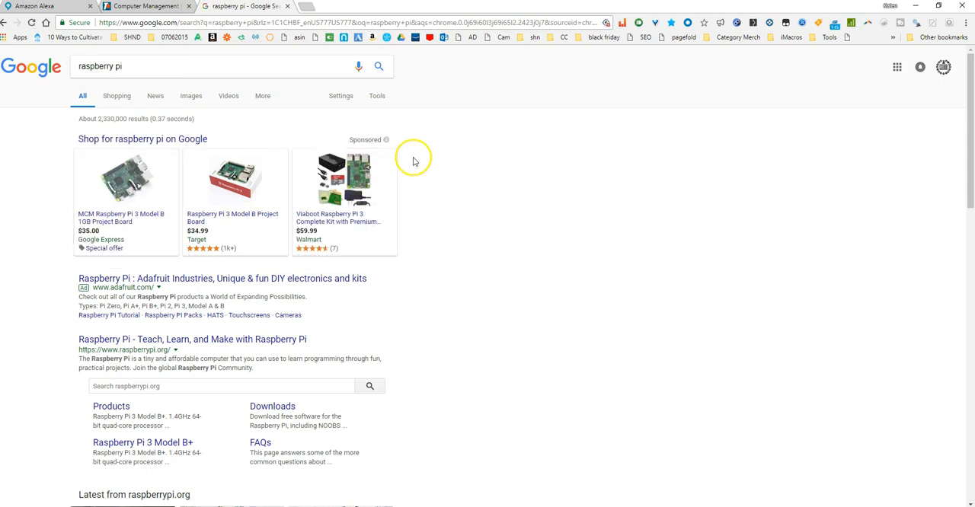
{"action": "mouse_move", "coordinate": [407, 125]}
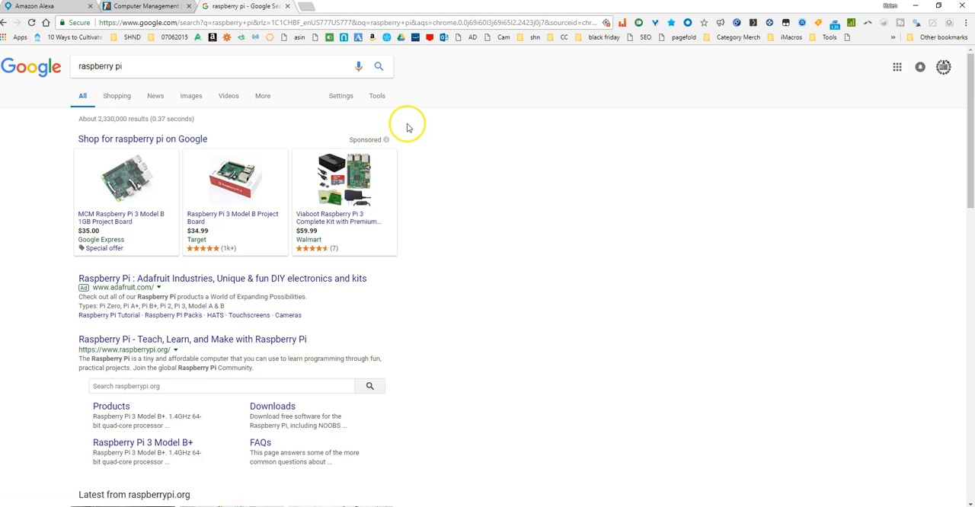
{"action": "mouse_move", "coordinate": [411, 125]}
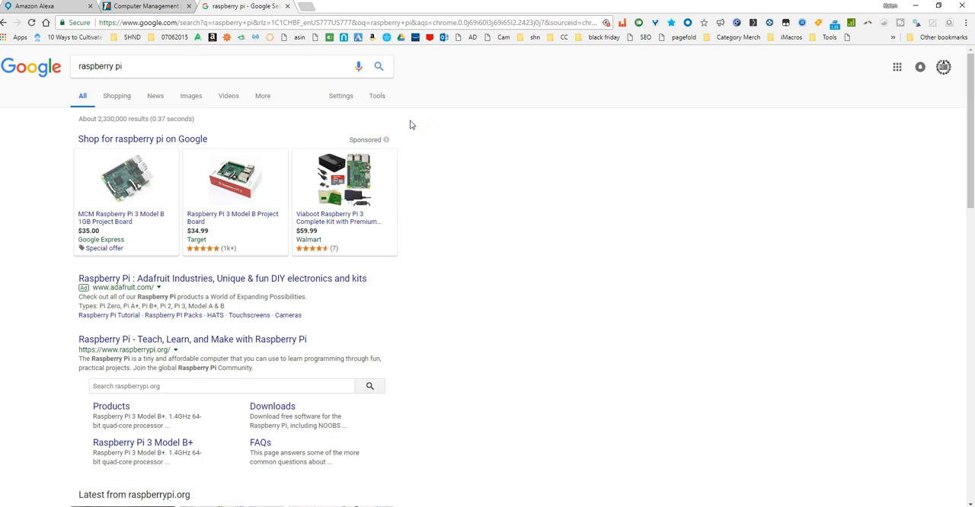
{"action": "mouse_move", "coordinate": [414, 129]}
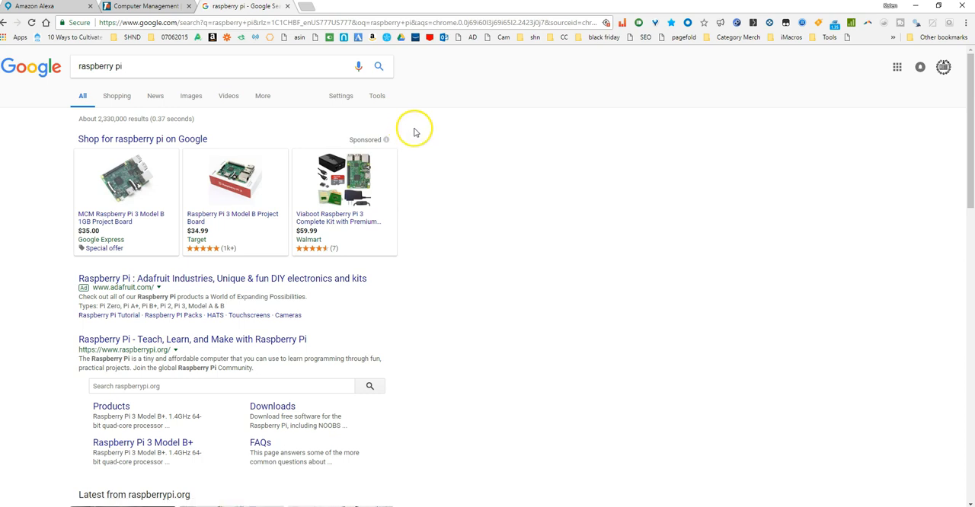
{"action": "mouse_move", "coordinate": [426, 159]}
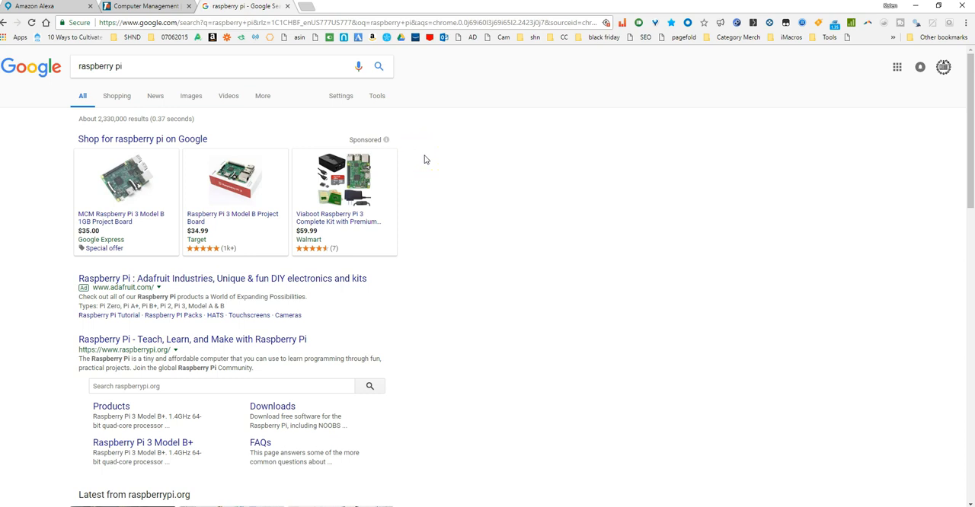
{"action": "mouse_move", "coordinate": [113, 35]}
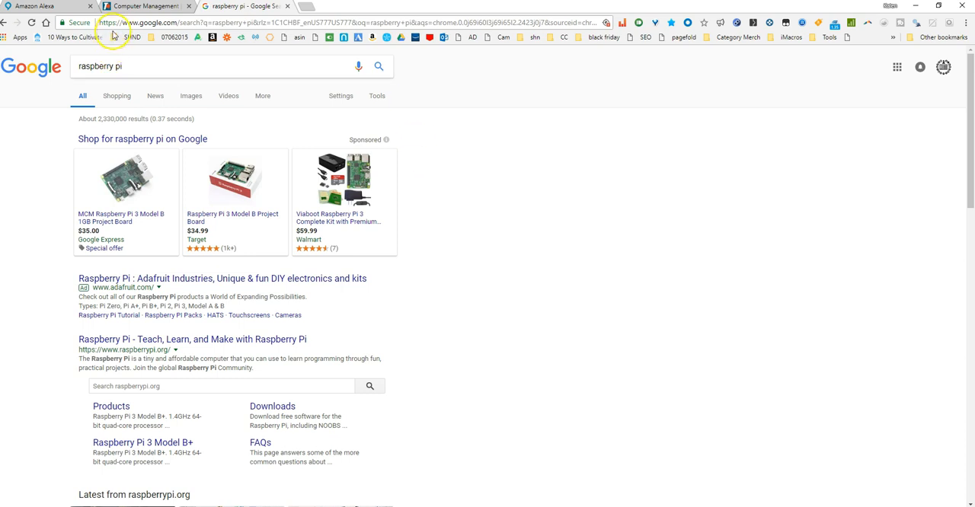
Step: Return to the TRIGGERcmd computers list and show the Laptop computer's triggers
{"action": "left_click", "coordinate": [145, 6]}
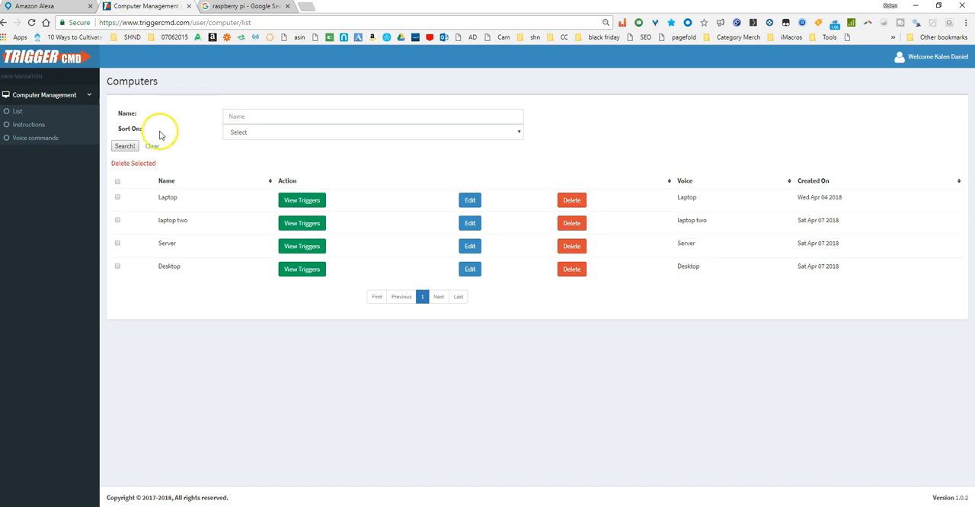
{"action": "mouse_move", "coordinate": [242, 254]}
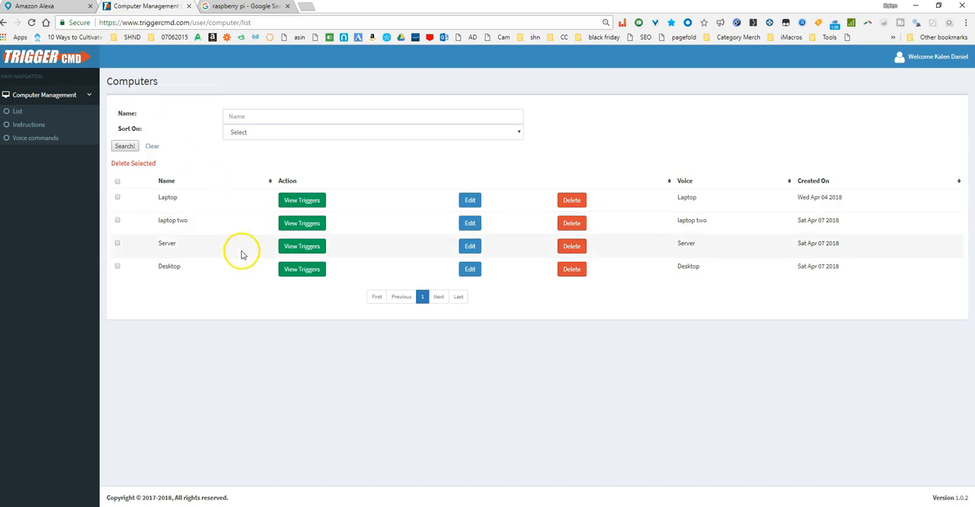
{"action": "mouse_move", "coordinate": [314, 309]}
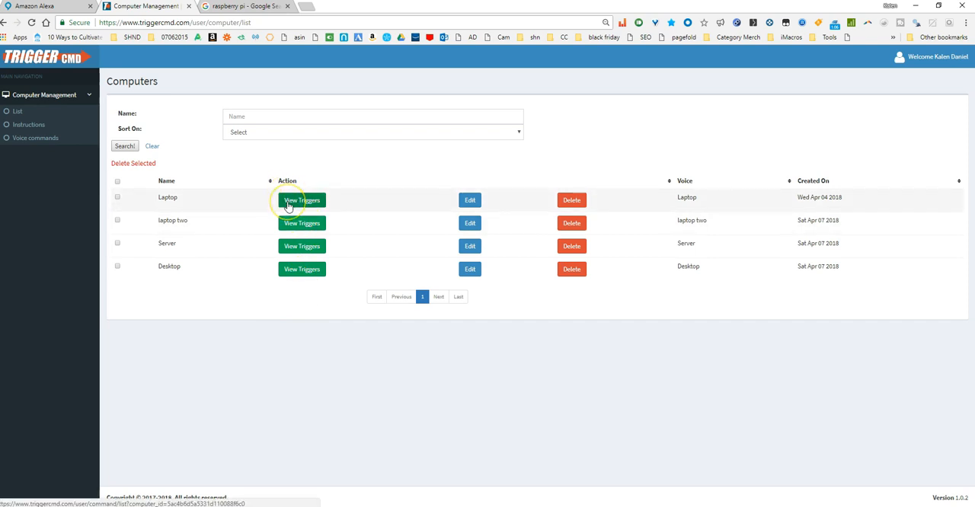
{"action": "mouse_move", "coordinate": [287, 204]}
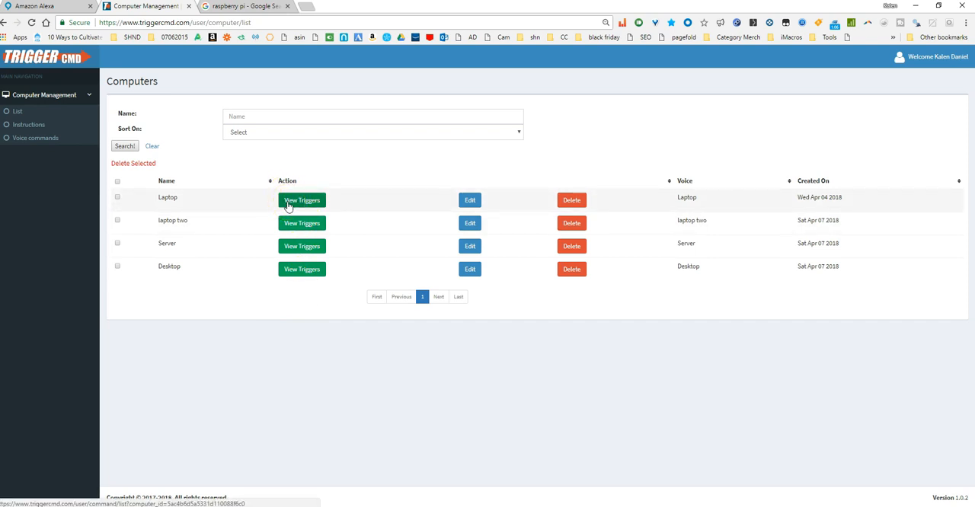
{"action": "left_click", "coordinate": [301, 200]}
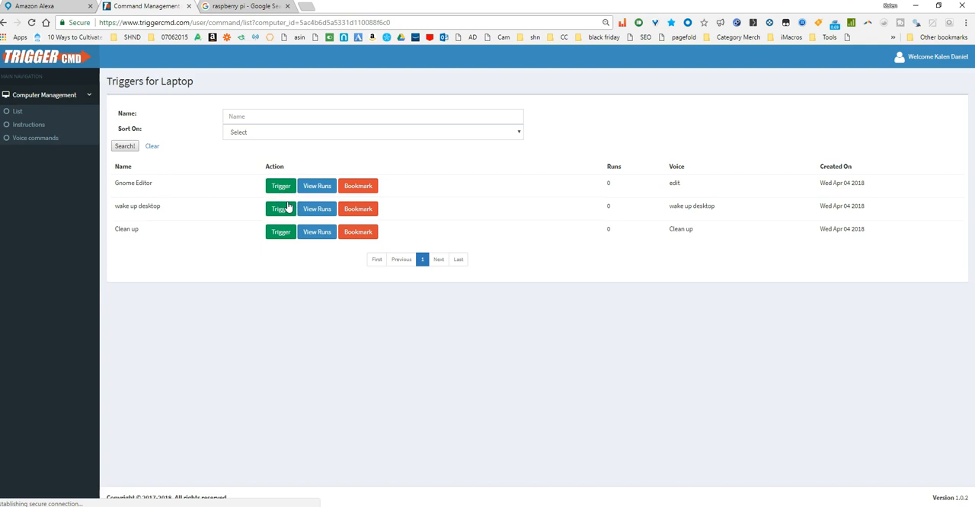
{"action": "mouse_move", "coordinate": [216, 210]}
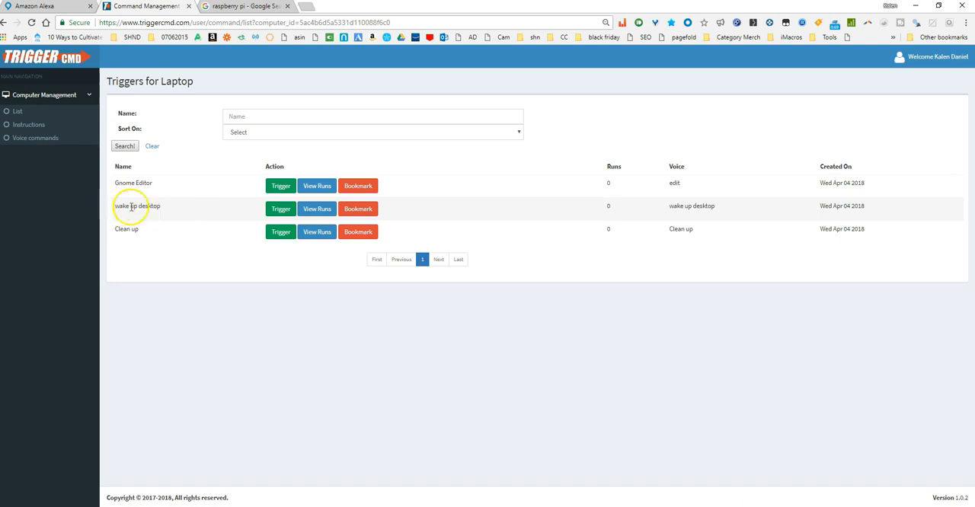
{"action": "mouse_move", "coordinate": [348, 105]}
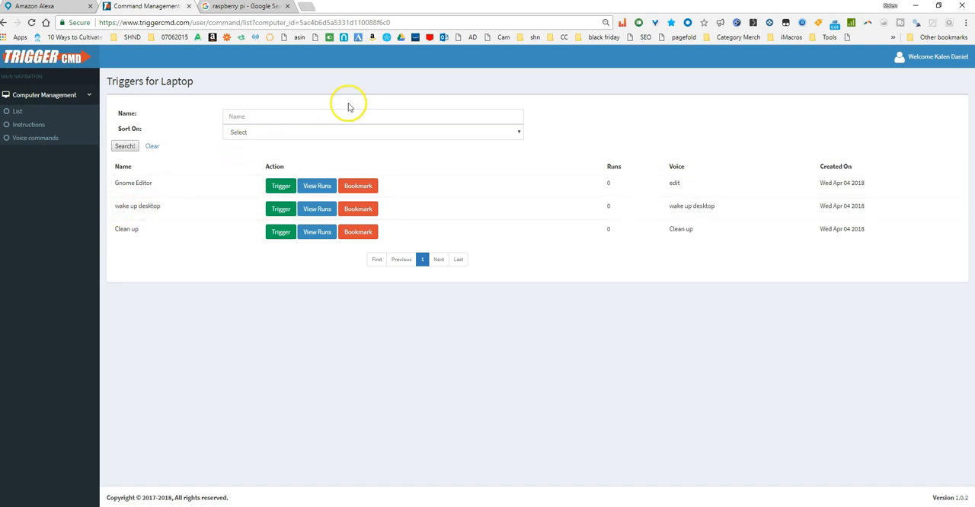
{"action": "mouse_move", "coordinate": [405, 137]}
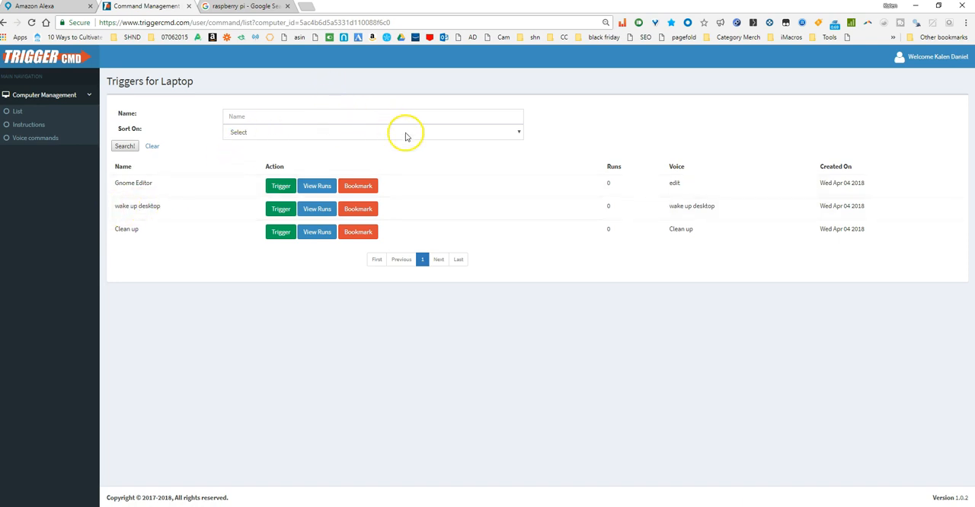
{"action": "mouse_move", "coordinate": [490, 192]}
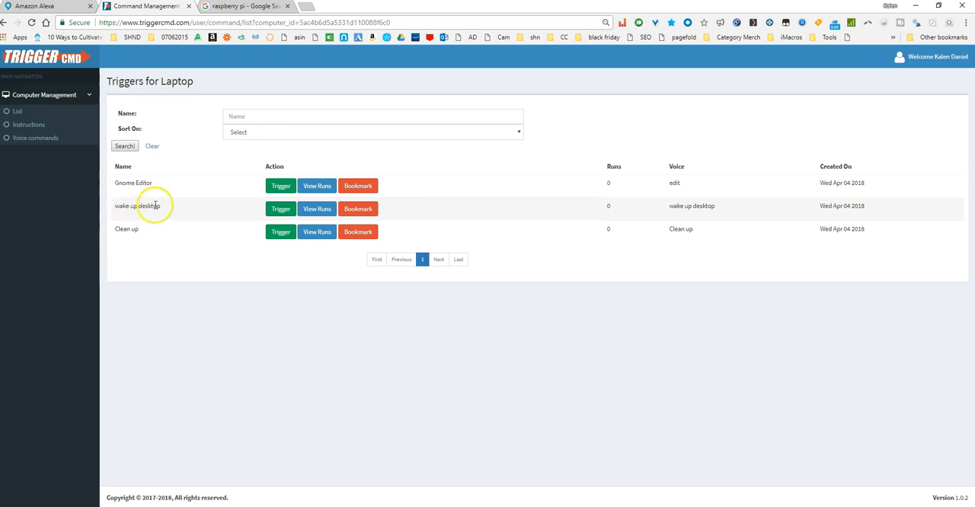
Step: Show the Triggers for Server page with the Laptop Wake entry, then return to the web search
{"action": "left_click", "coordinate": [17, 111]}
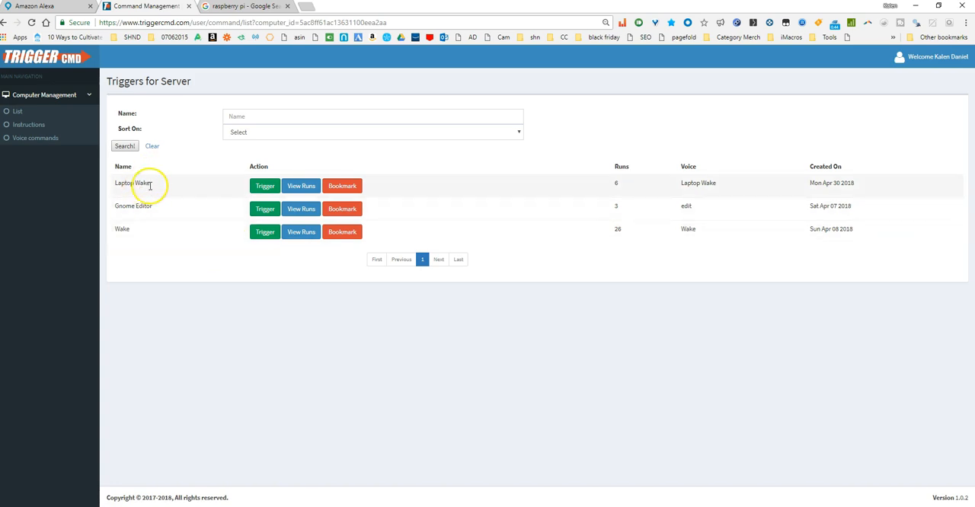
{"action": "mouse_move", "coordinate": [149, 234]}
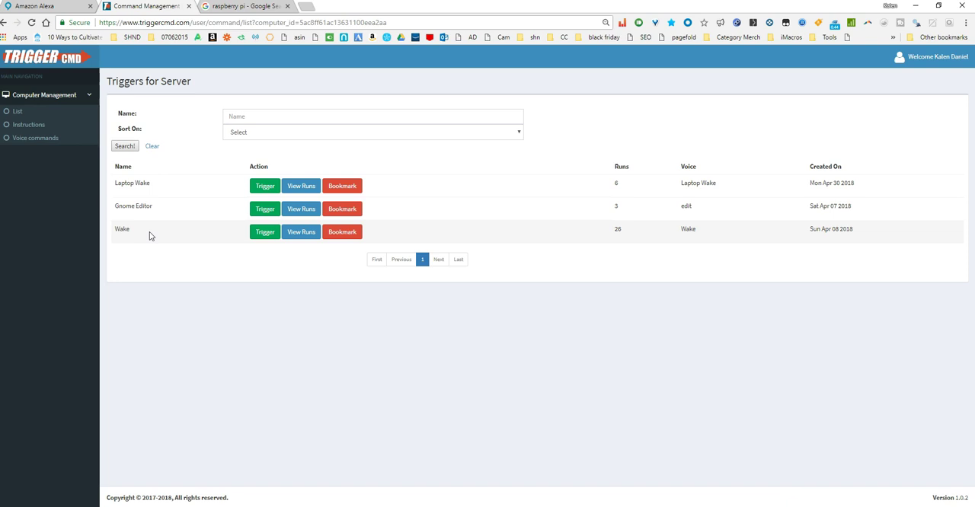
{"action": "mouse_move", "coordinate": [137, 227]}
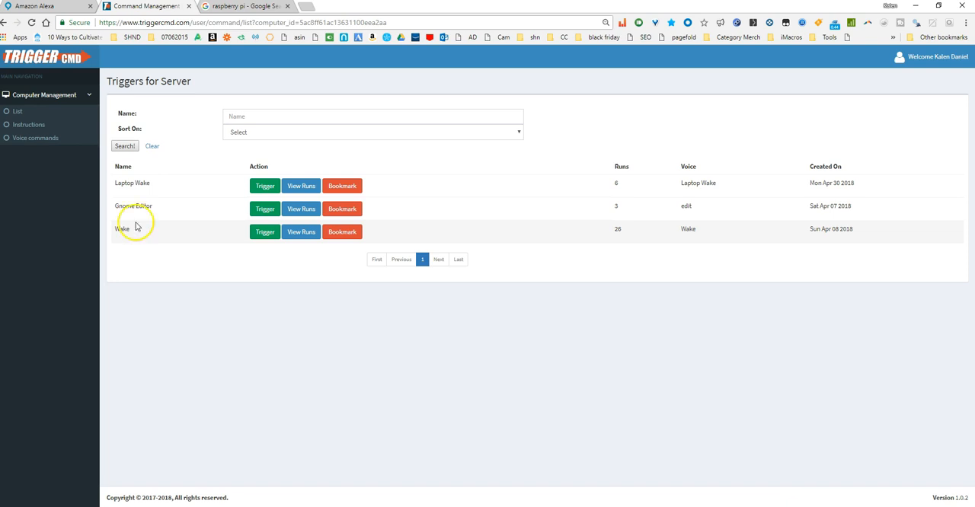
{"action": "mouse_move", "coordinate": [198, 320]}
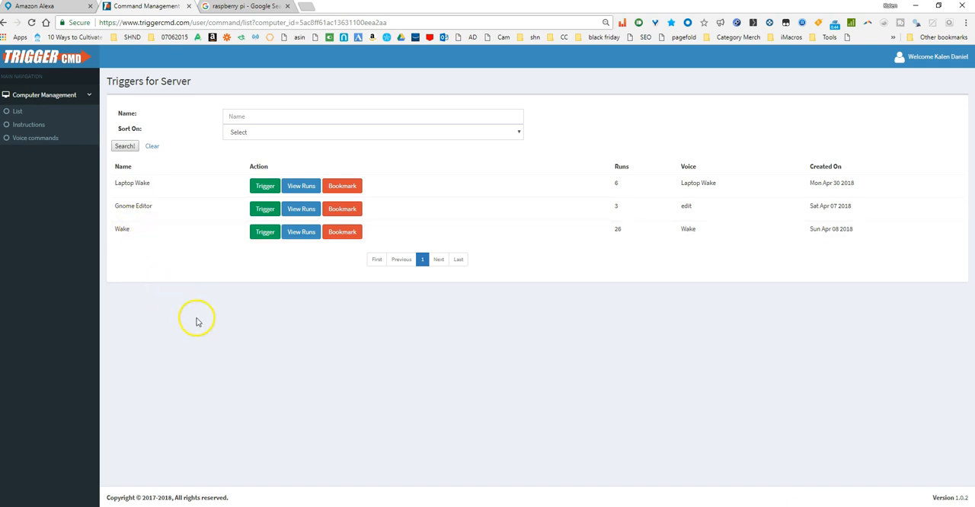
{"action": "mouse_move", "coordinate": [271, 290]}
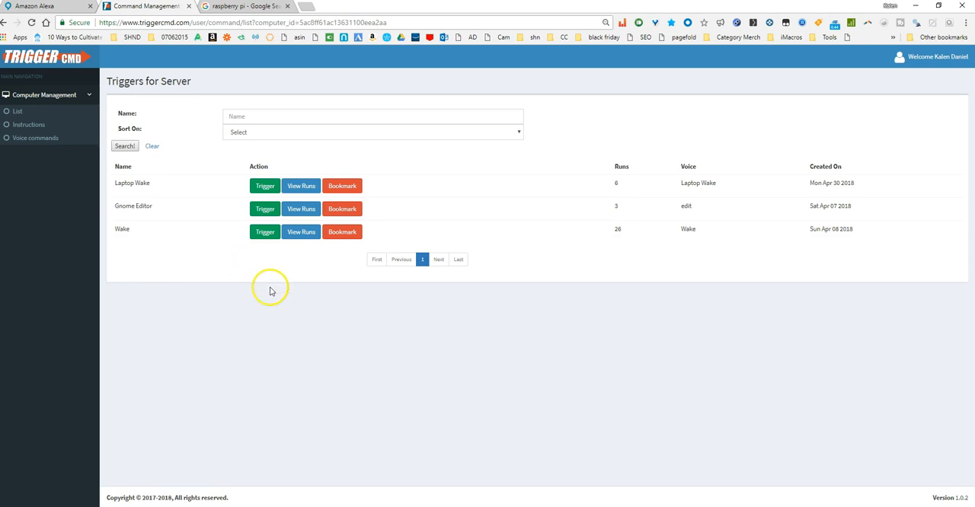
{"action": "left_click", "coordinate": [242, 6]}
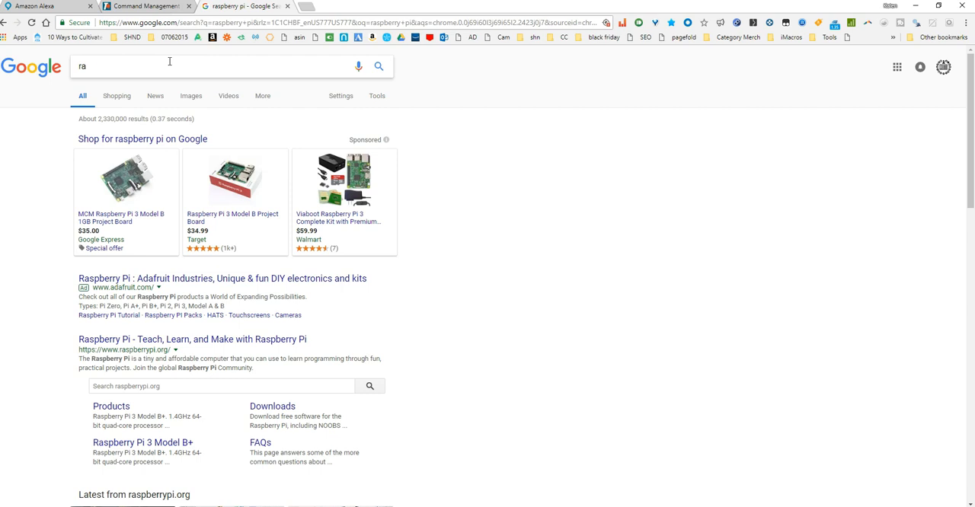
Step: Search Google for turning off a laptop screen from the command prompt and read the HP safe mode article
{"action": "type", "text": "turn off laptop screen command prompt windows"}
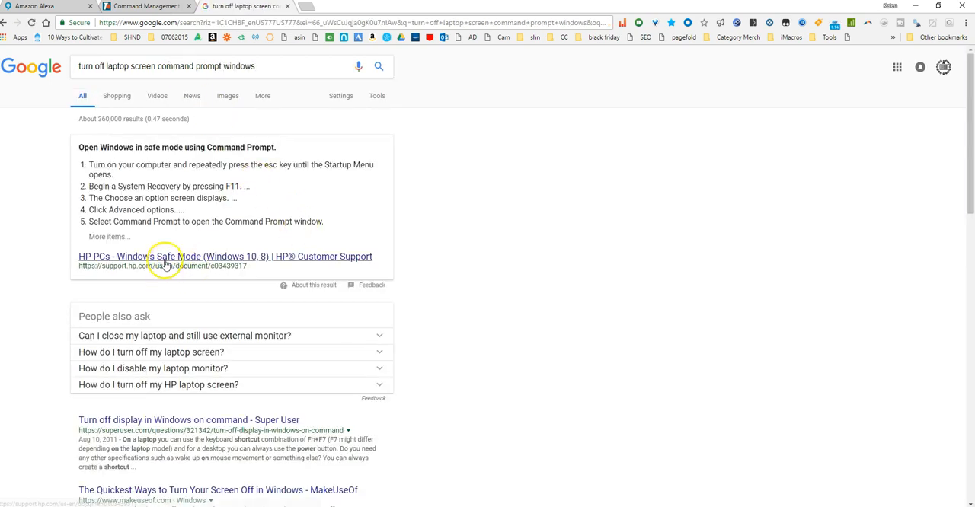
{"action": "left_click", "coordinate": [226, 256]}
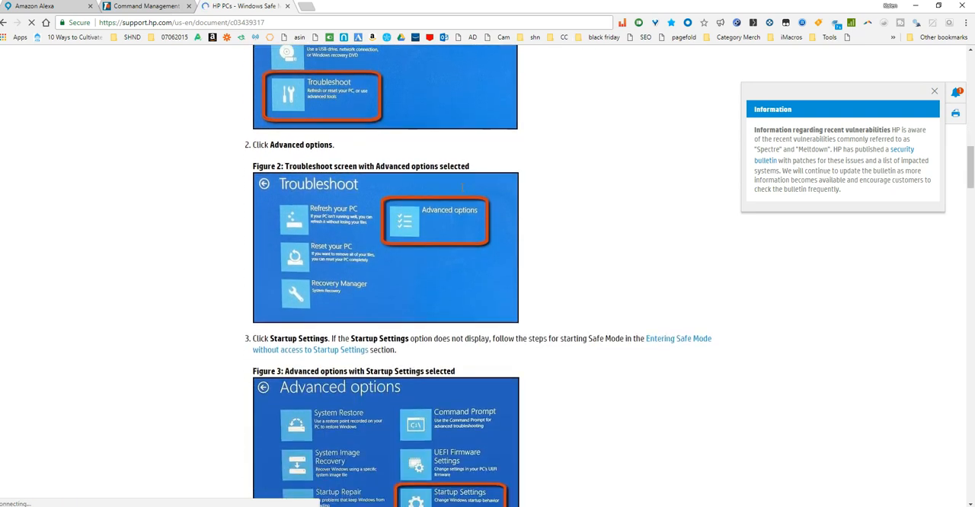
{"action": "scroll", "scroll_direction": "down", "scroll_amount": 3}
{"action": "type", "text": "command"}
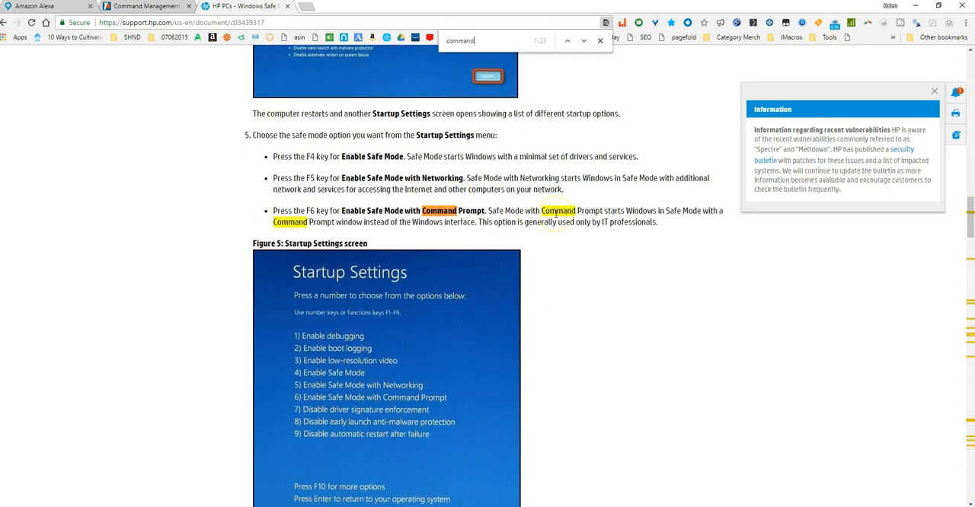
{"action": "scroll", "scroll_direction": "down", "scroll_amount": 3}
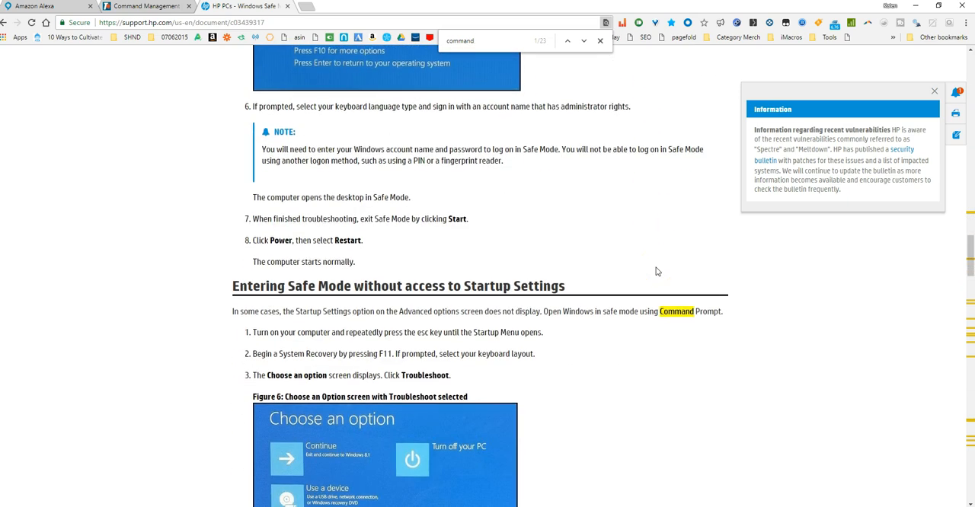
{"action": "scroll", "scroll_direction": "down", "scroll_amount": 3}
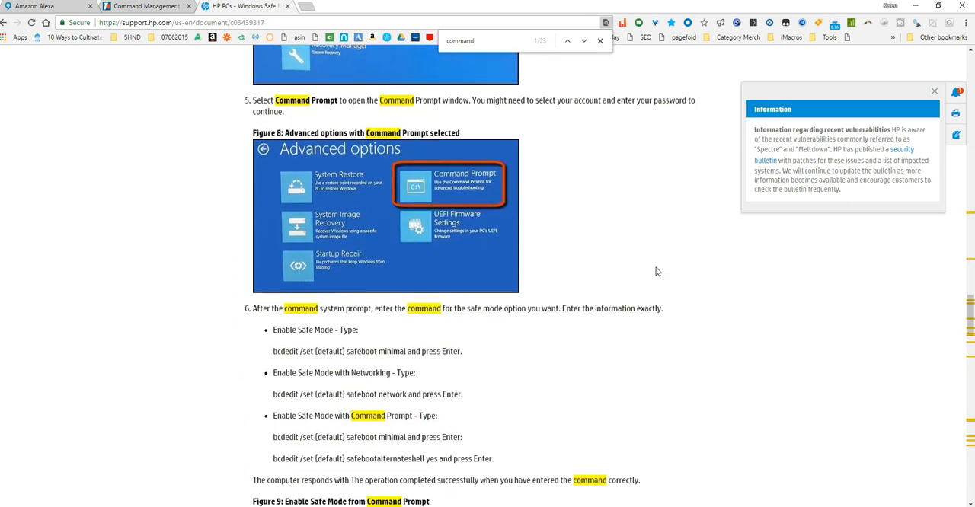
{"action": "scroll", "scroll_direction": "down", "scroll_amount": 3}
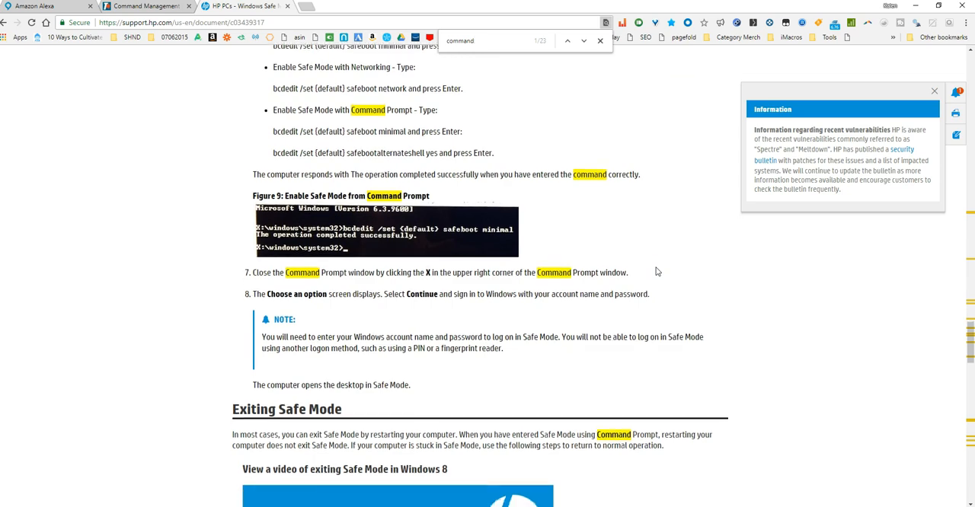
{"action": "scroll", "scroll_direction": "up", "scroll_amount": 3}
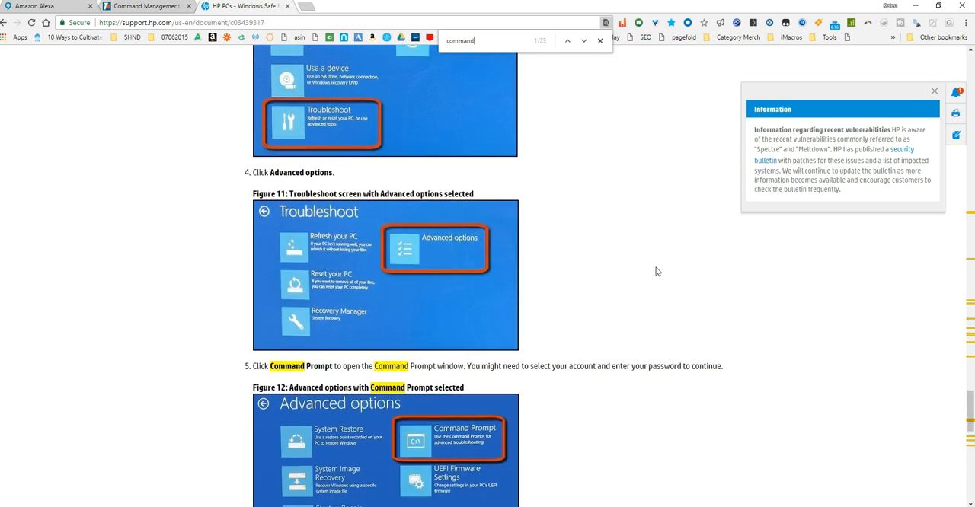
{"action": "scroll", "scroll_direction": "down", "scroll_amount": 3}
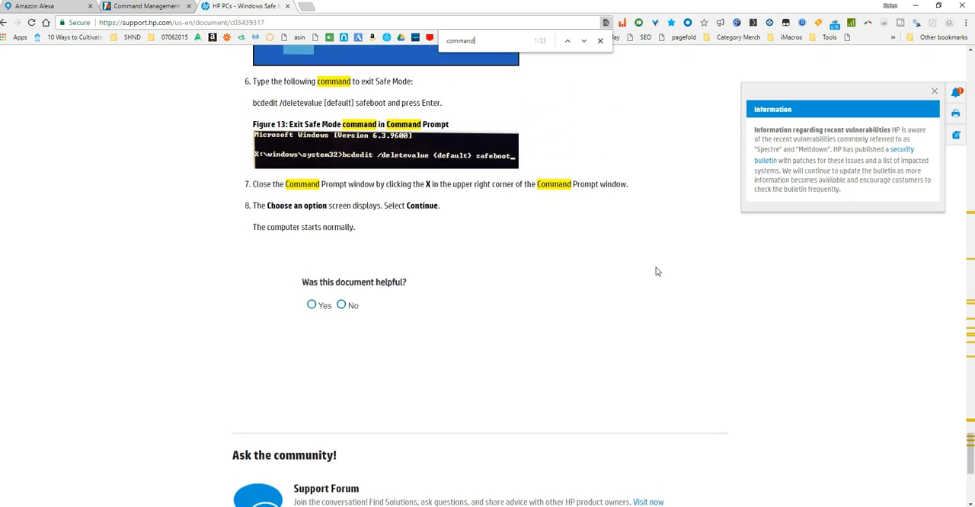
{"action": "scroll", "scroll_direction": "up", "scroll_amount": 3}
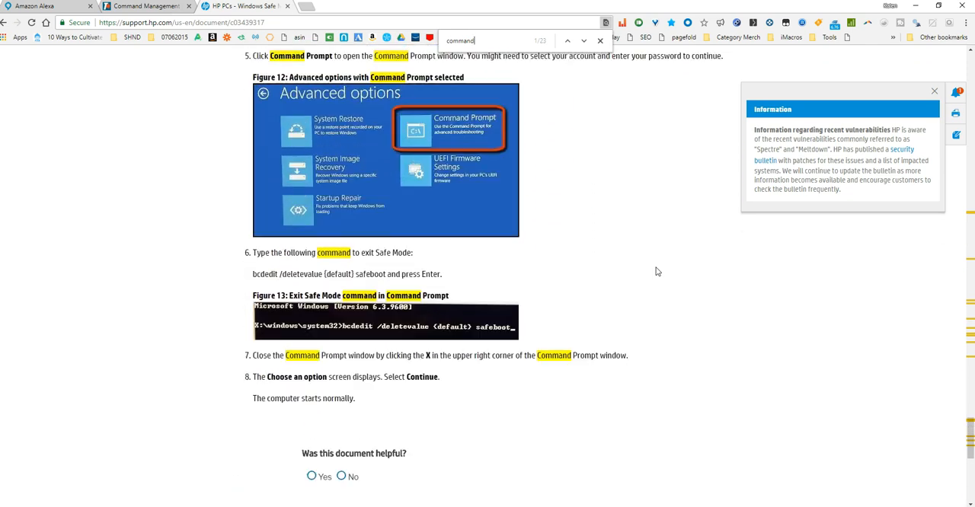
{"action": "scroll", "scroll_direction": "down", "scroll_amount": 3}
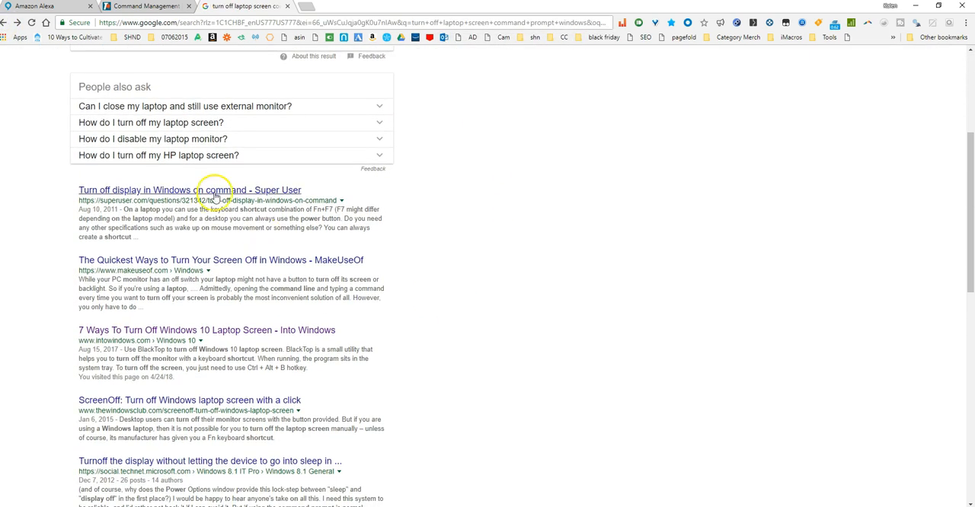
Step: Read the Super User answer on turning off the display and select its screensaver command line
{"action": "left_click", "coordinate": [189, 189]}
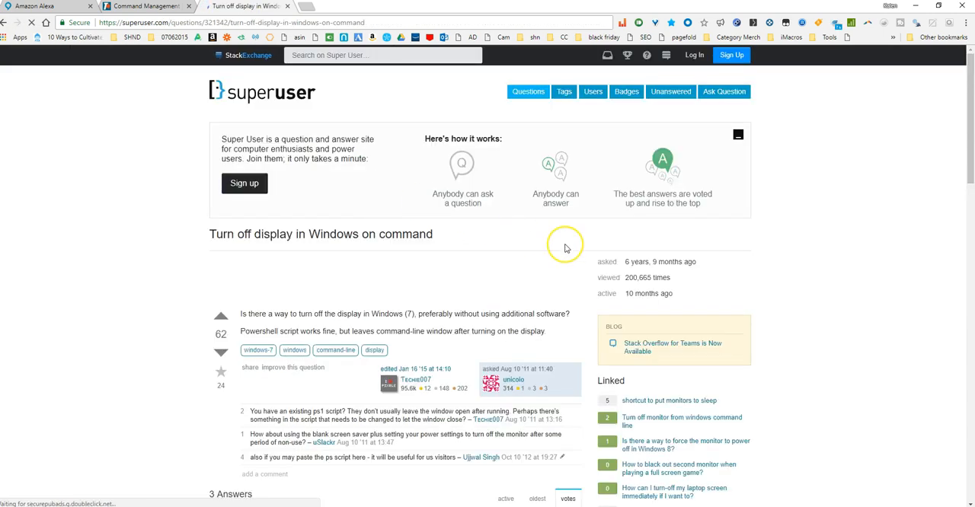
{"action": "scroll", "scroll_direction": "down", "scroll_amount": 3}
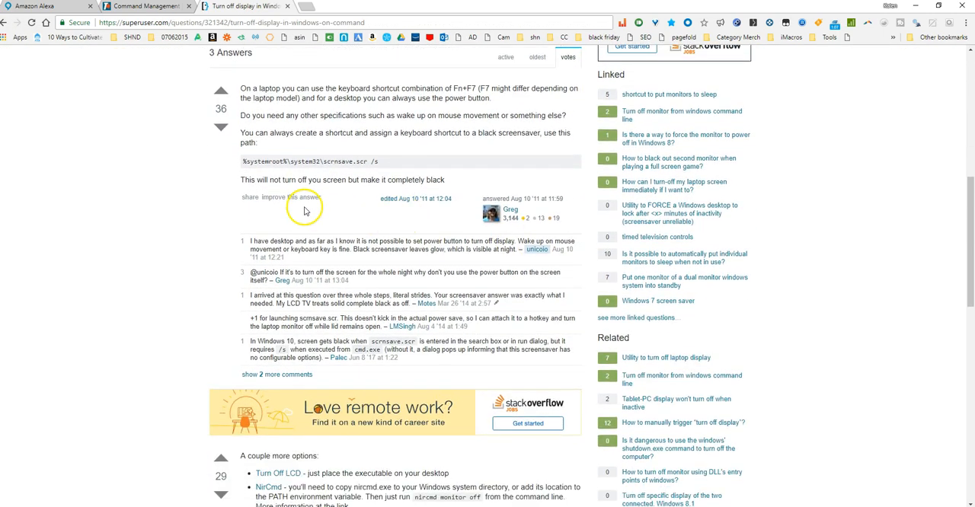
{"action": "double_click", "coordinate": [364, 162]}
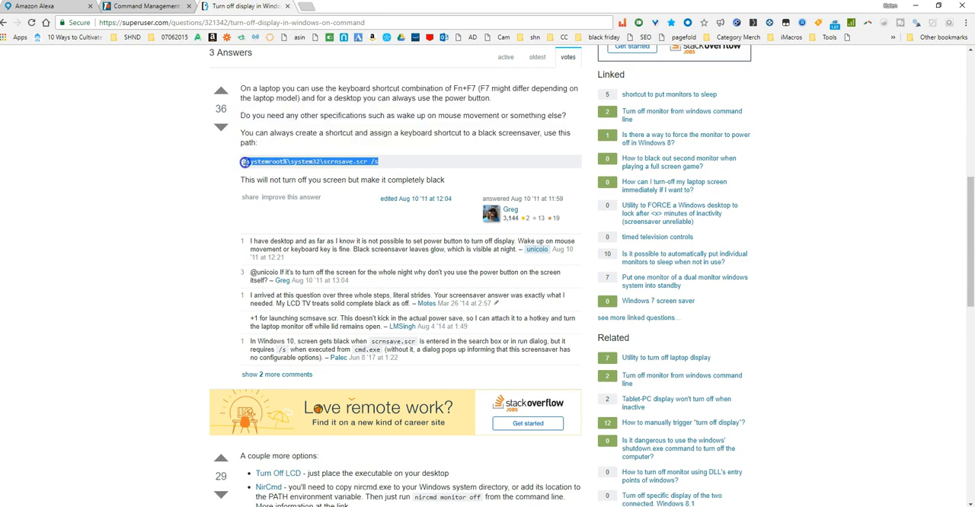
{"action": "mouse_move", "coordinate": [156, 261]}
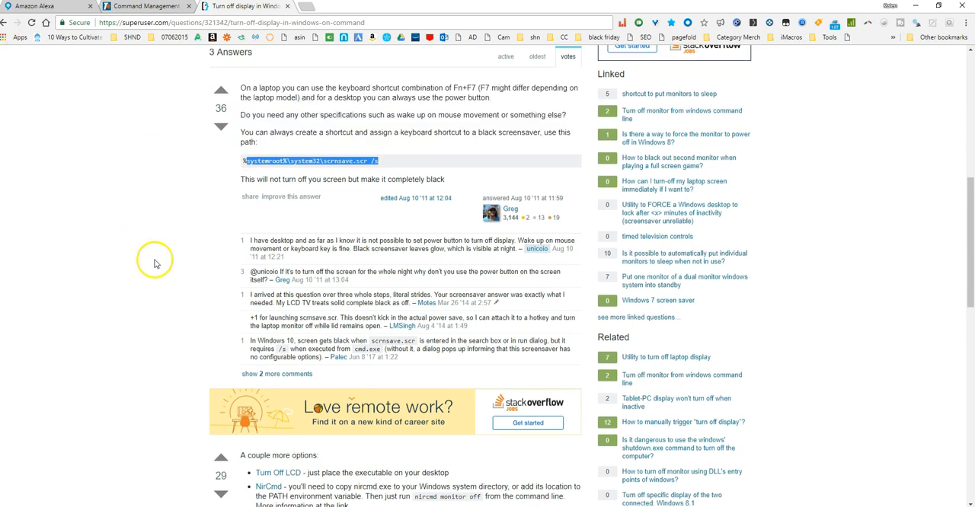
{"action": "scroll", "scroll_direction": "down", "scroll_amount": 3}
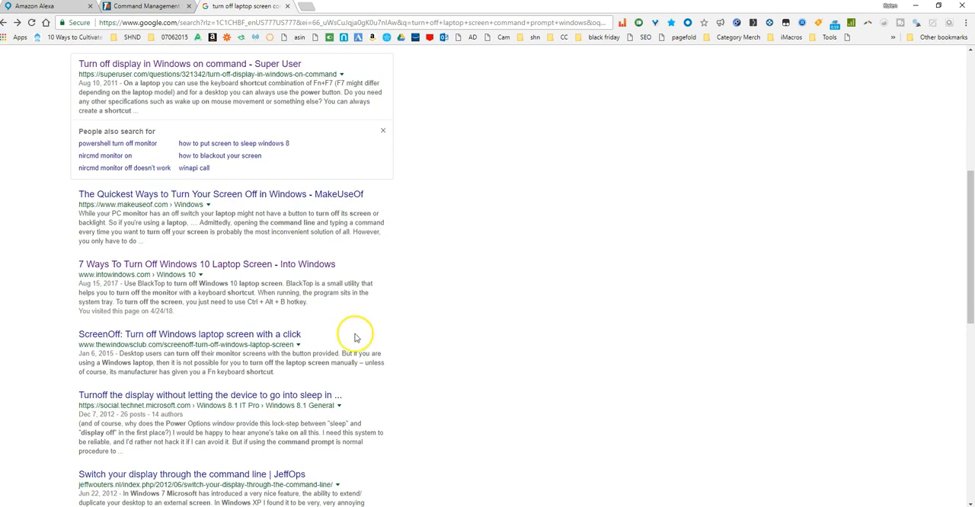
{"action": "scroll", "scroll_direction": "down", "scroll_amount": 3}
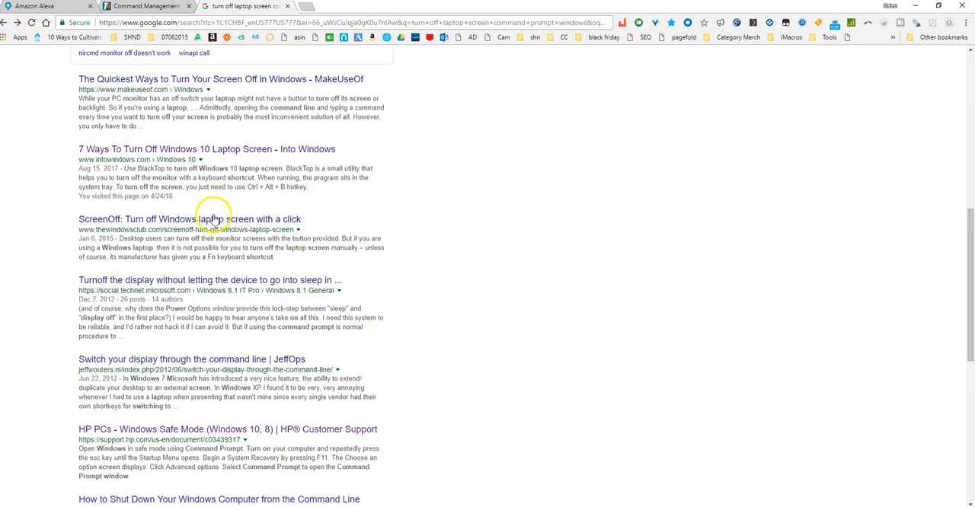
Step: Read the TheWindowsClub ScreenOff article, return to the results, then switch to the TRIGGERcmd triggers page
{"action": "left_click", "coordinate": [189, 219]}
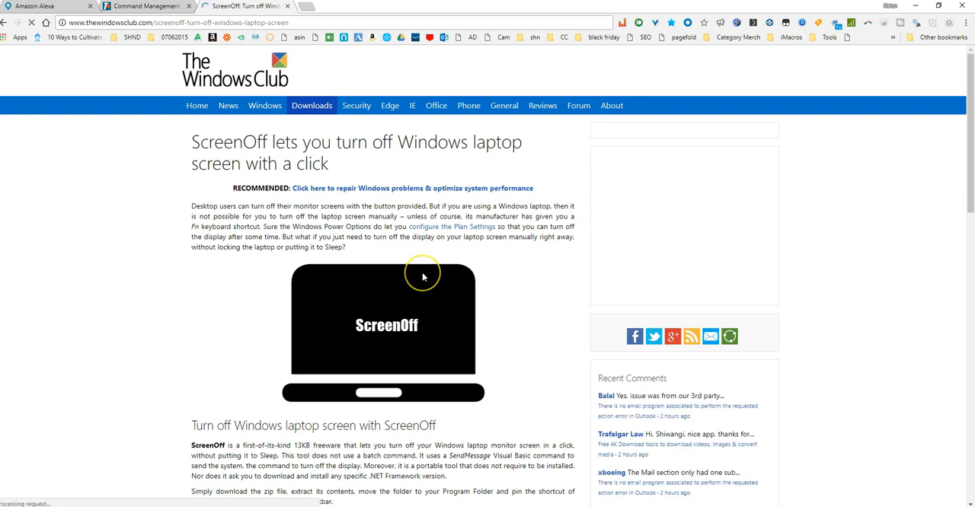
{"action": "scroll", "scroll_direction": "down", "scroll_amount": 3}
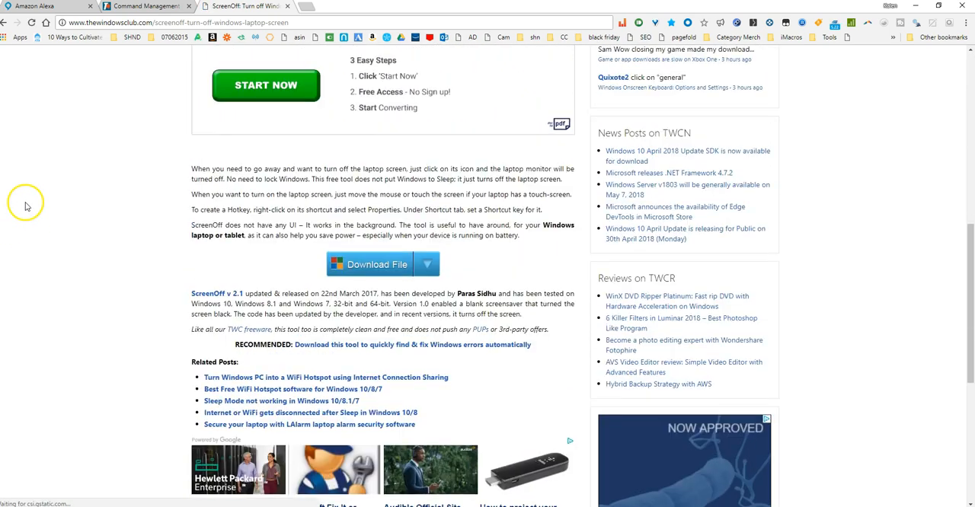
{"action": "scroll", "scroll_direction": "up", "scroll_amount": 3}
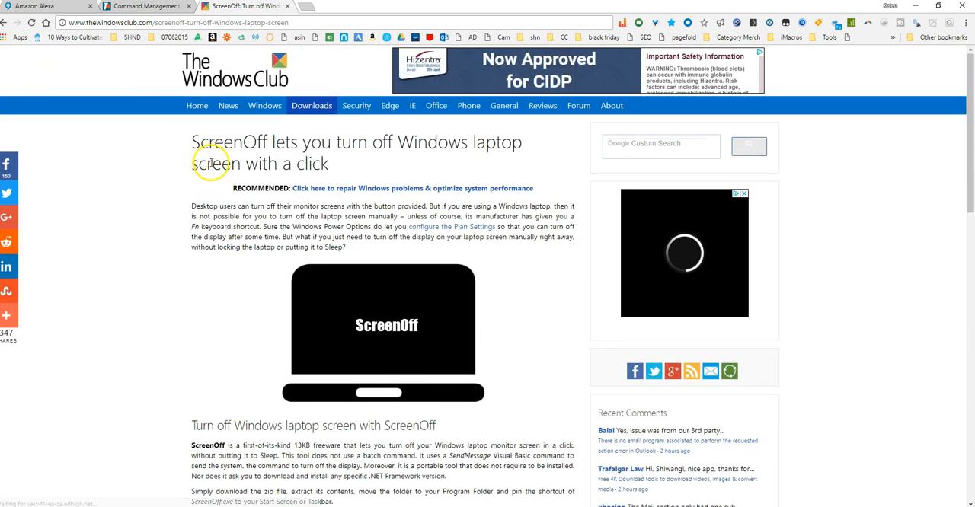
{"action": "mouse_move", "coordinate": [9, 21]}
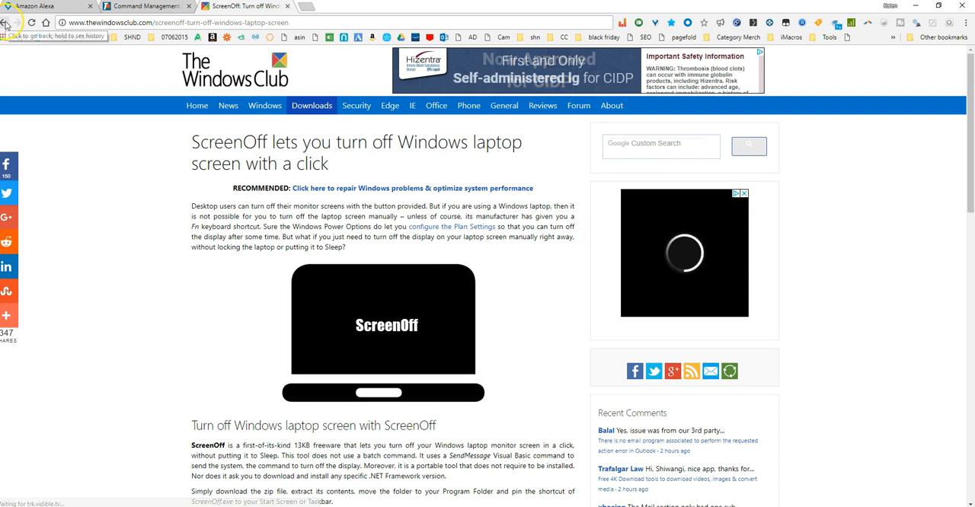
{"action": "left_click", "coordinate": [13, 22]}
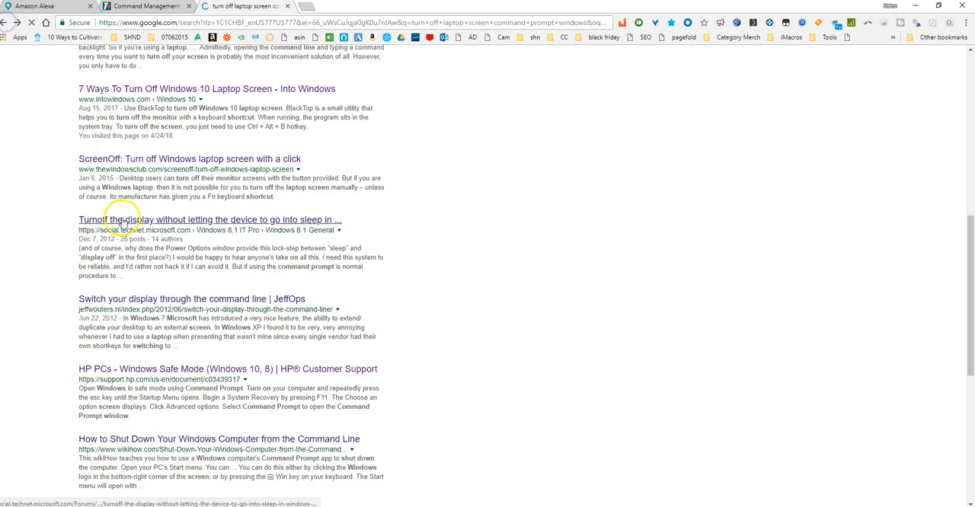
{"action": "scroll", "scroll_direction": "down", "scroll_amount": 3}
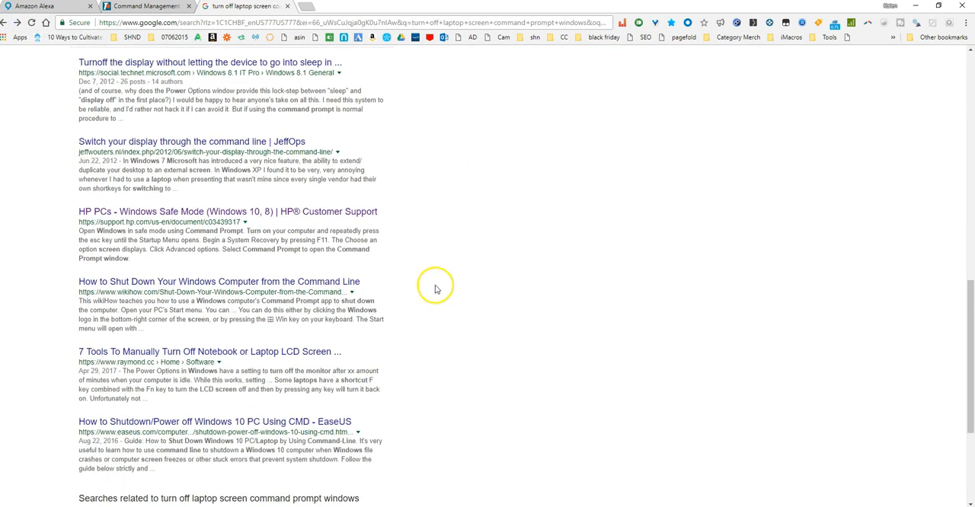
{"action": "scroll", "scroll_direction": "down", "scroll_amount": 3}
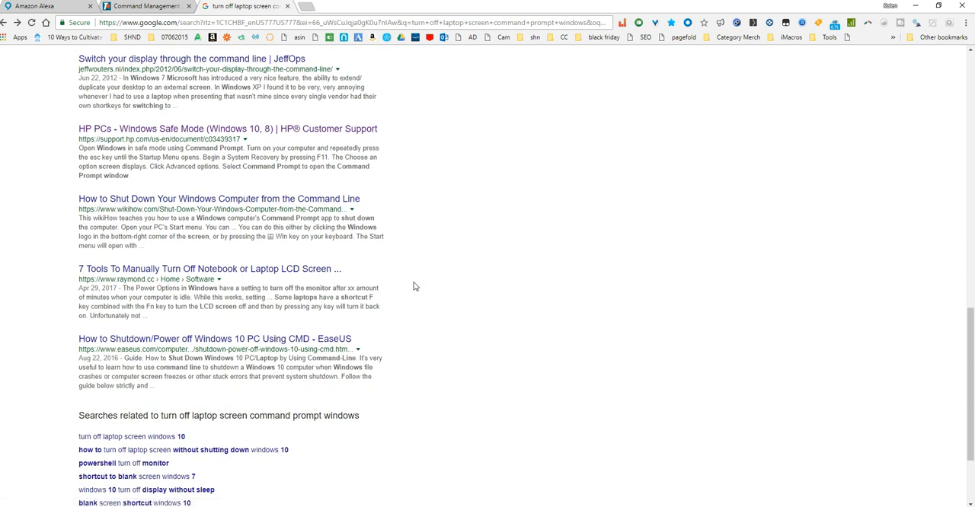
{"action": "left_click", "coordinate": [145, 6]}
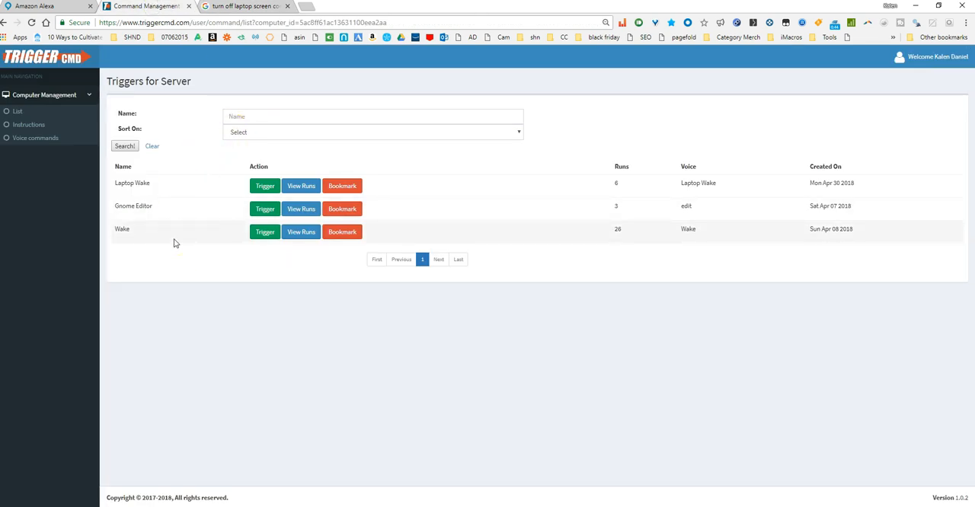
{"action": "mouse_move", "coordinate": [149, 235]}
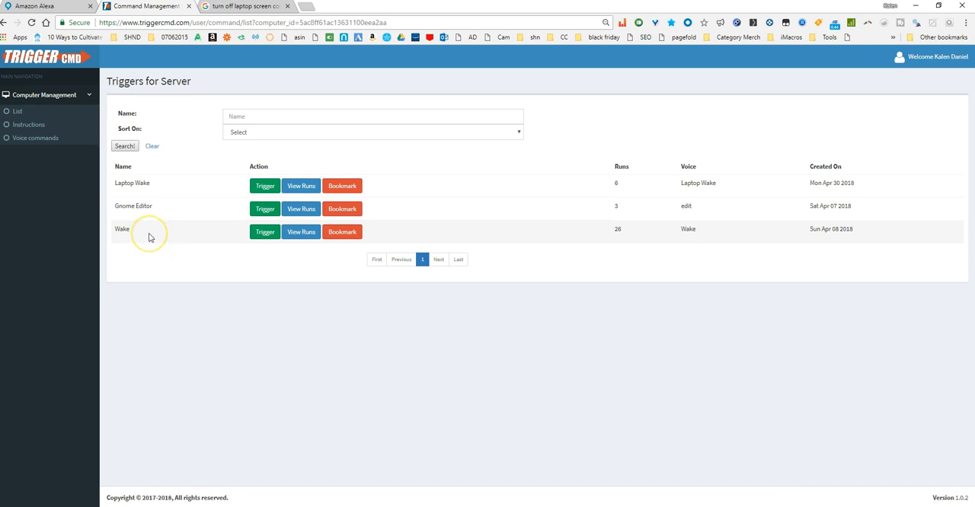
{"action": "mouse_move", "coordinate": [23, 94]}
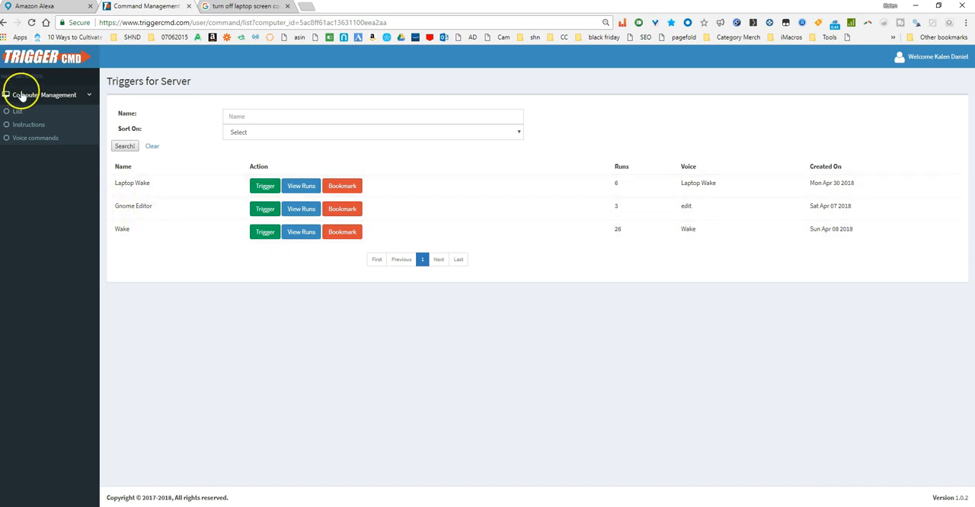
{"action": "mouse_move", "coordinate": [118, 200]}
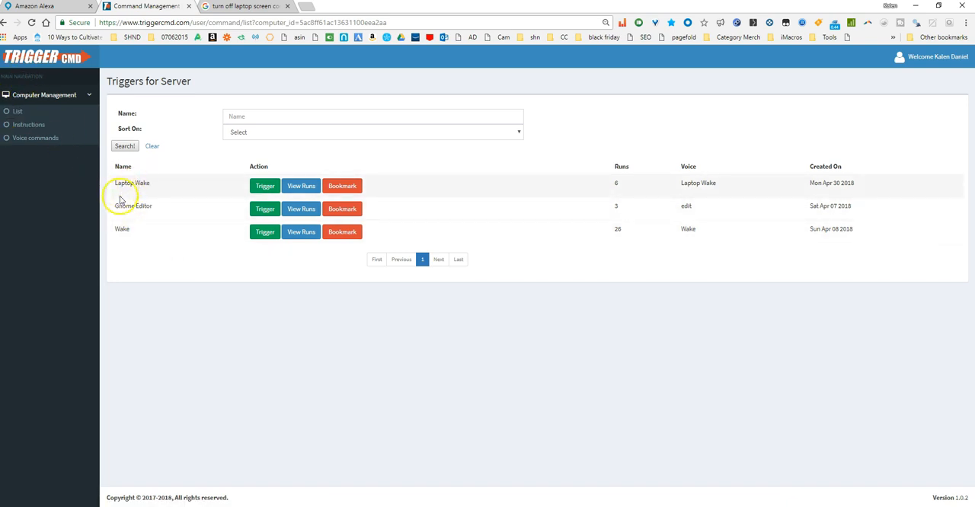
{"action": "mouse_move", "coordinate": [18, 111]}
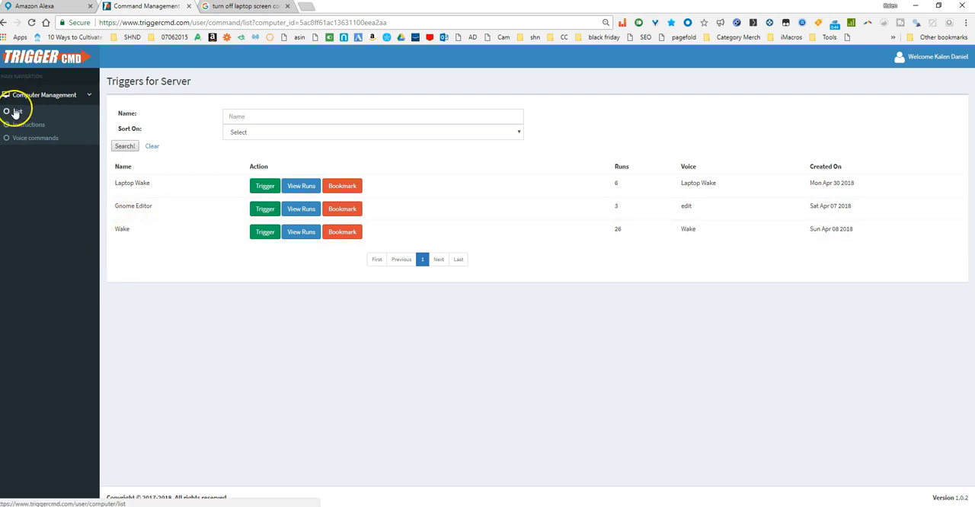
Step: Go from Computers to the agent Instructions page and on to the TRIGGERcmd forum instructions
{"action": "left_click", "coordinate": [18, 112]}
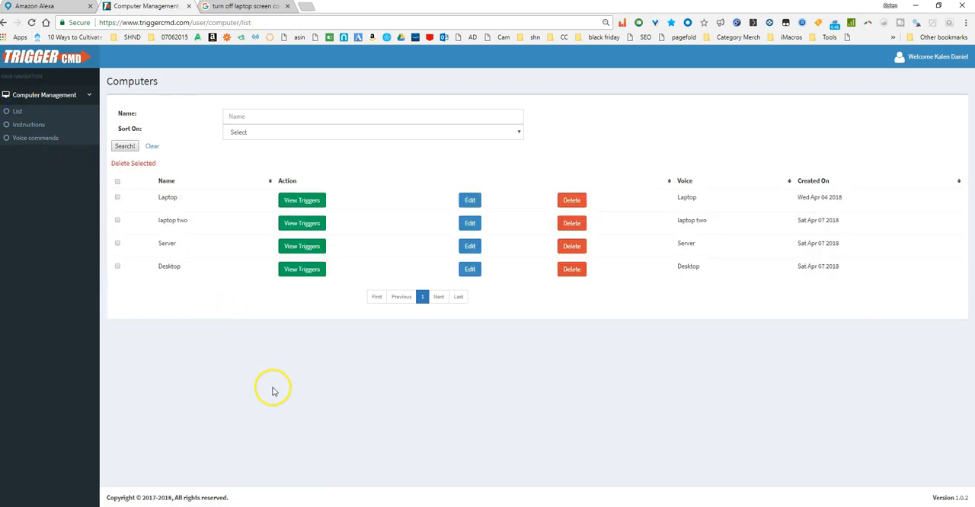
{"action": "mouse_move", "coordinate": [242, 344]}
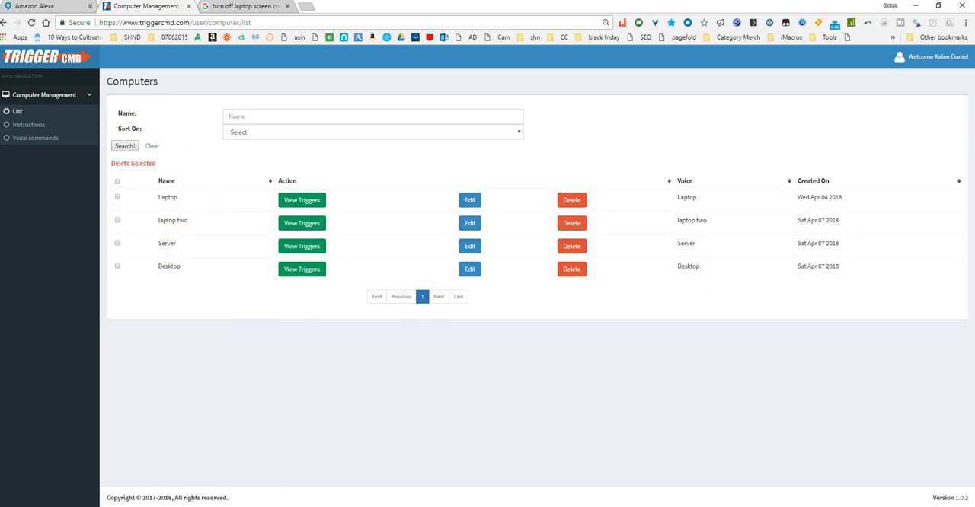
{"action": "mouse_move", "coordinate": [221, 243]}
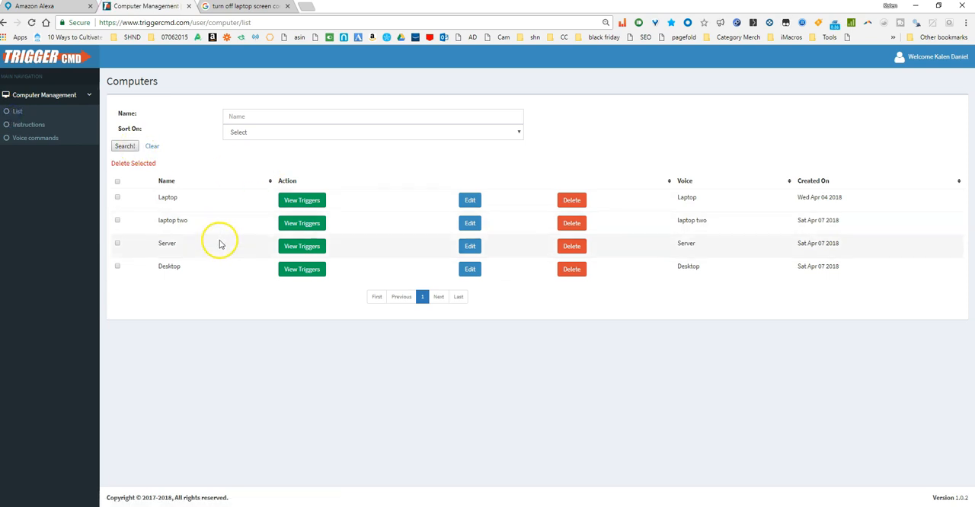
{"action": "mouse_move", "coordinate": [170, 130]}
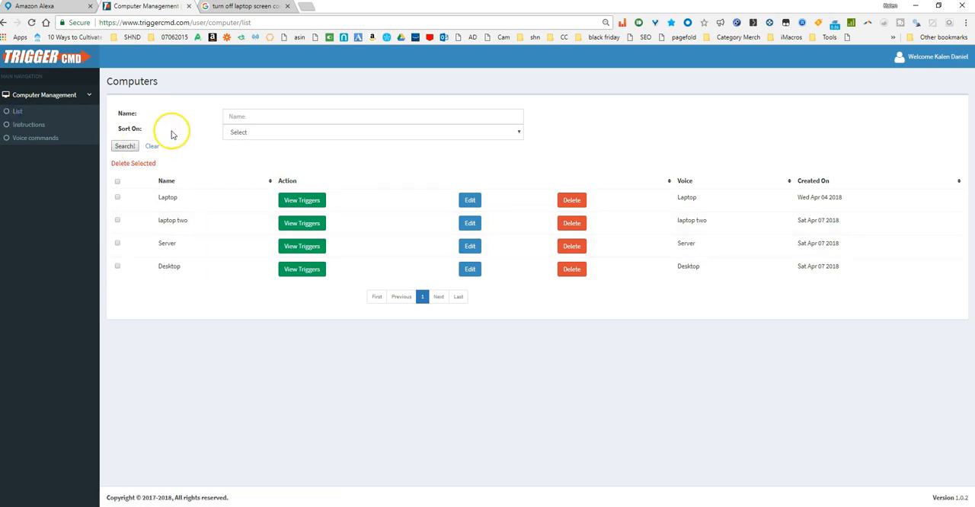
{"action": "mouse_move", "coordinate": [171, 134]}
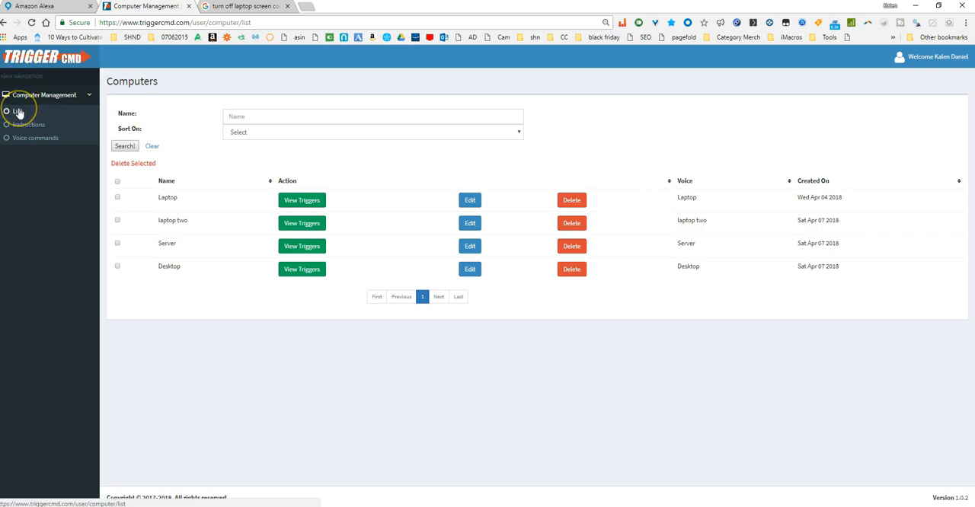
{"action": "left_click", "coordinate": [17, 111]}
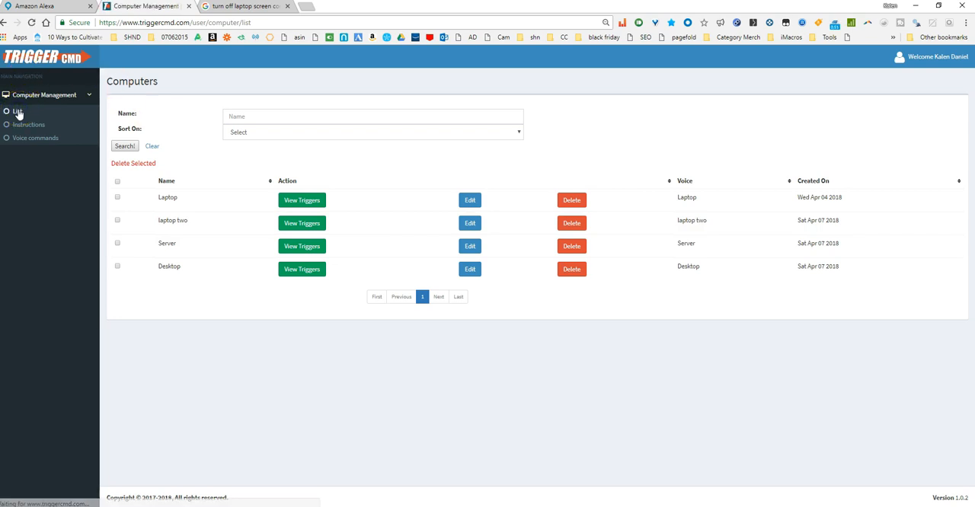
{"action": "left_click", "coordinate": [28, 125]}
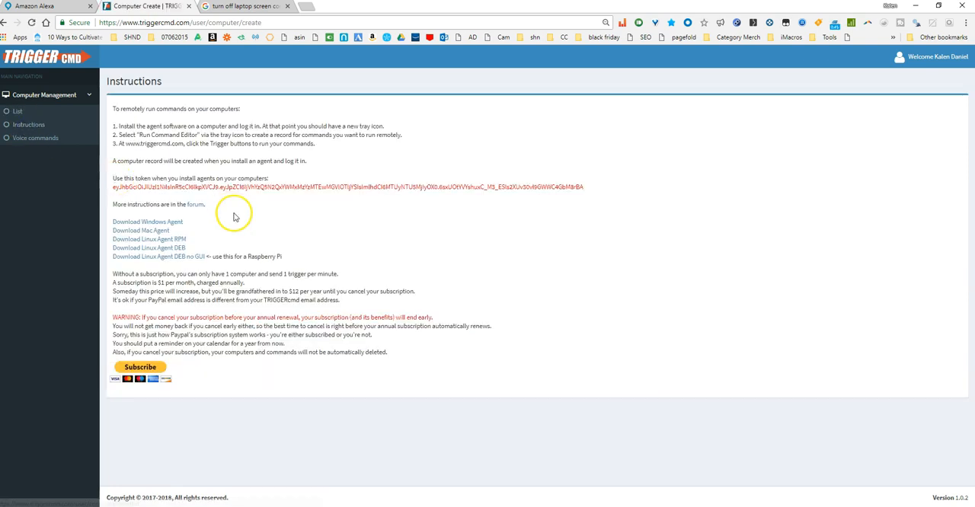
{"action": "mouse_move", "coordinate": [277, 221]}
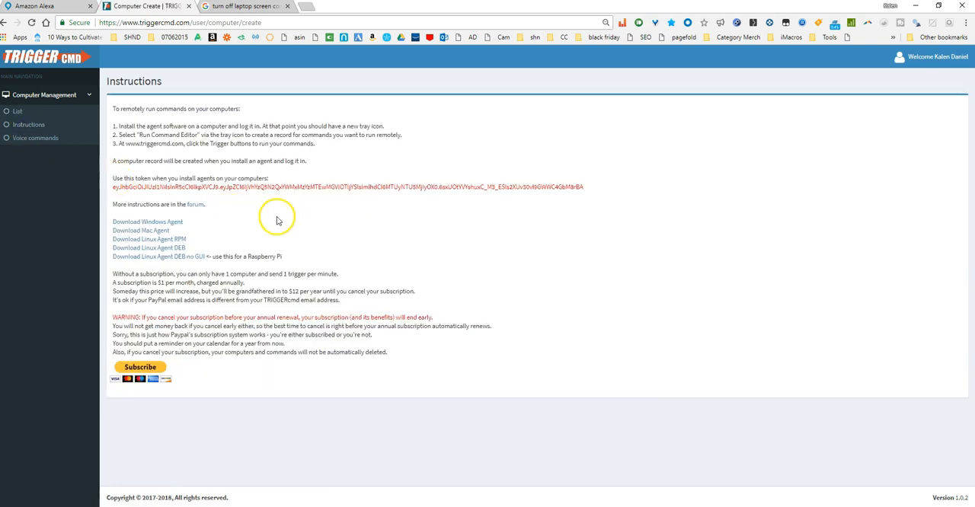
{"action": "mouse_move", "coordinate": [198, 207]}
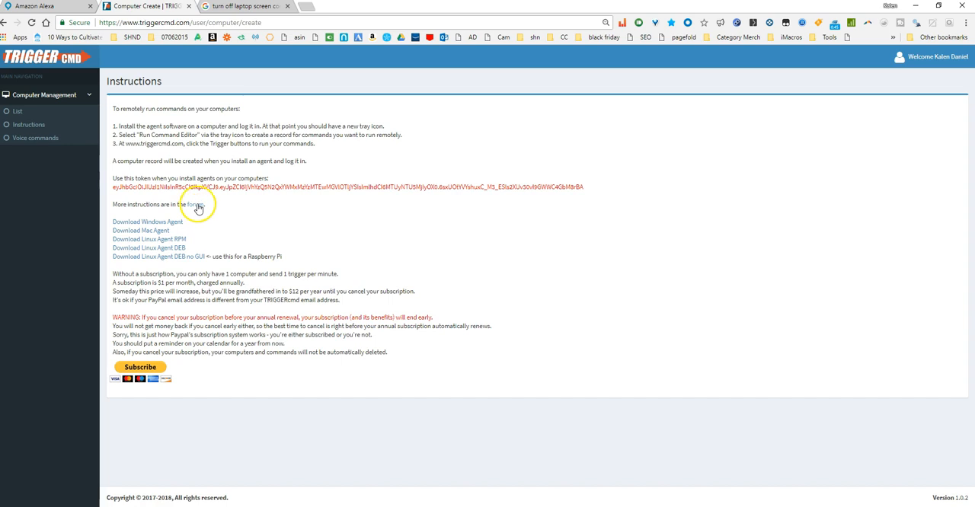
{"action": "left_click", "coordinate": [191, 204]}
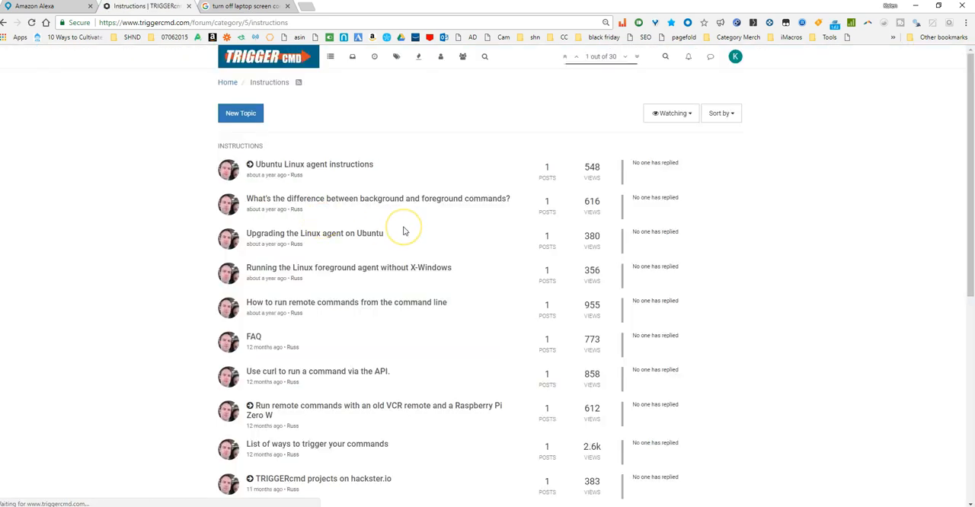
Step: Find 'virtual' in the topic list and show the SmartThings virtual switch integration topic
{"action": "key", "text": "ctrl+f"}
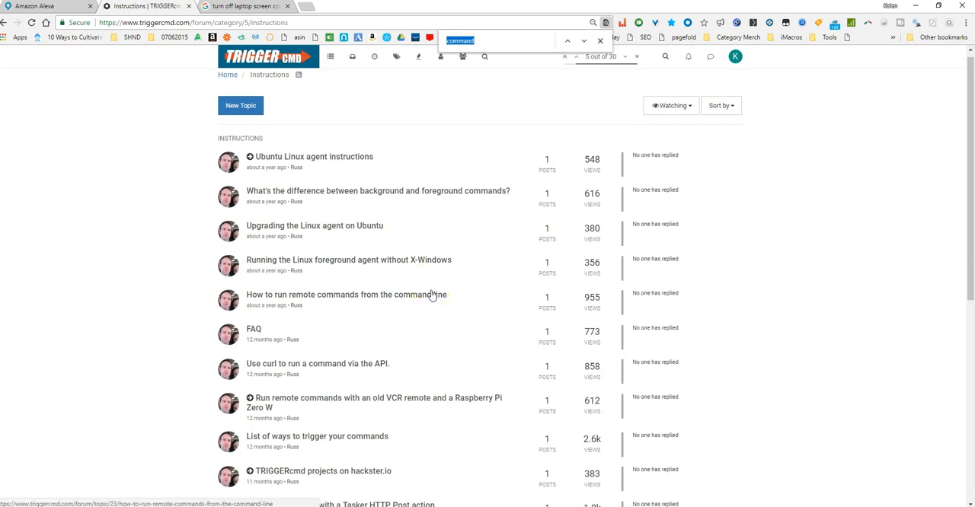
{"action": "type", "text": "virtual"}
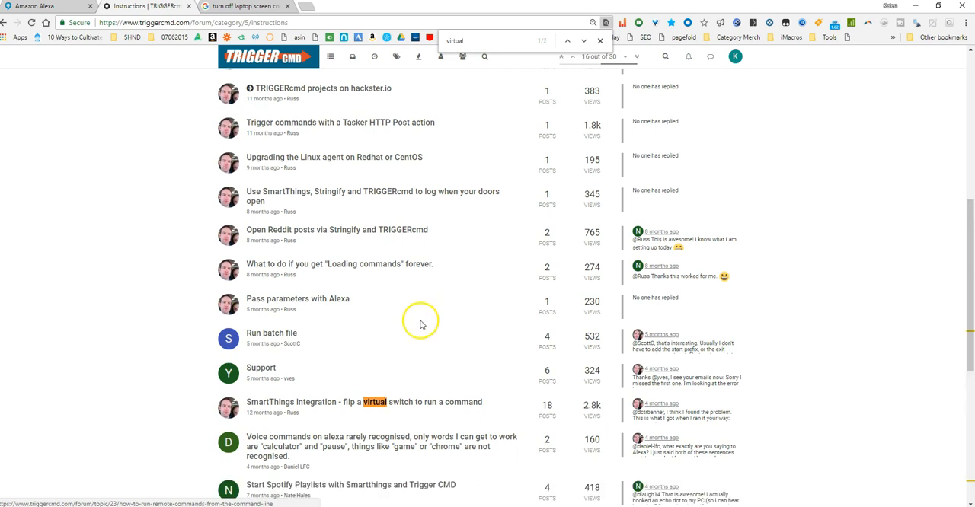
{"action": "left_click", "coordinate": [364, 402]}
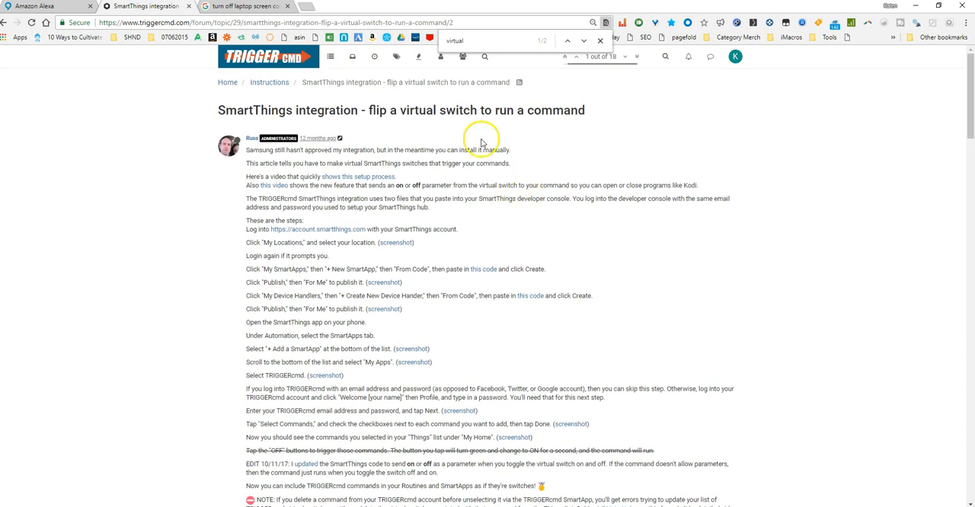
{"action": "mouse_move", "coordinate": [493, 163]}
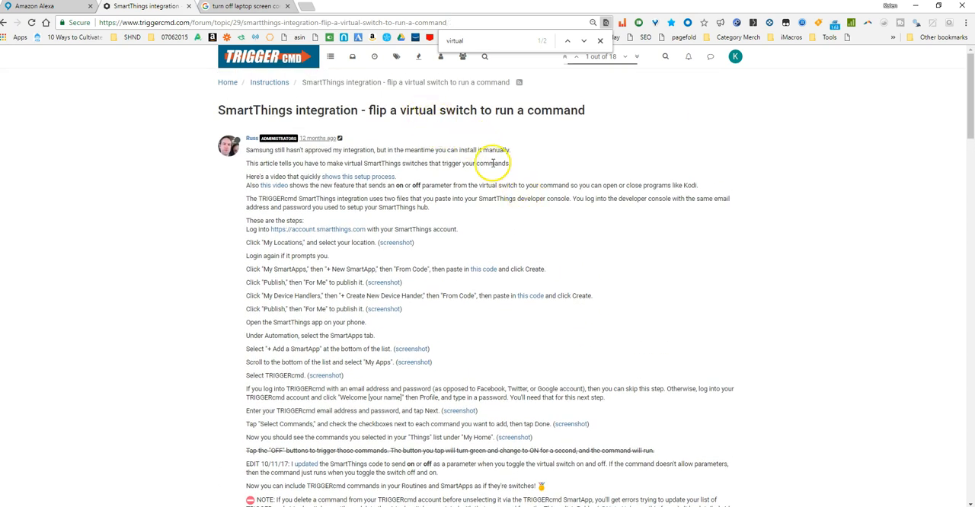
{"action": "mouse_move", "coordinate": [586, 166]}
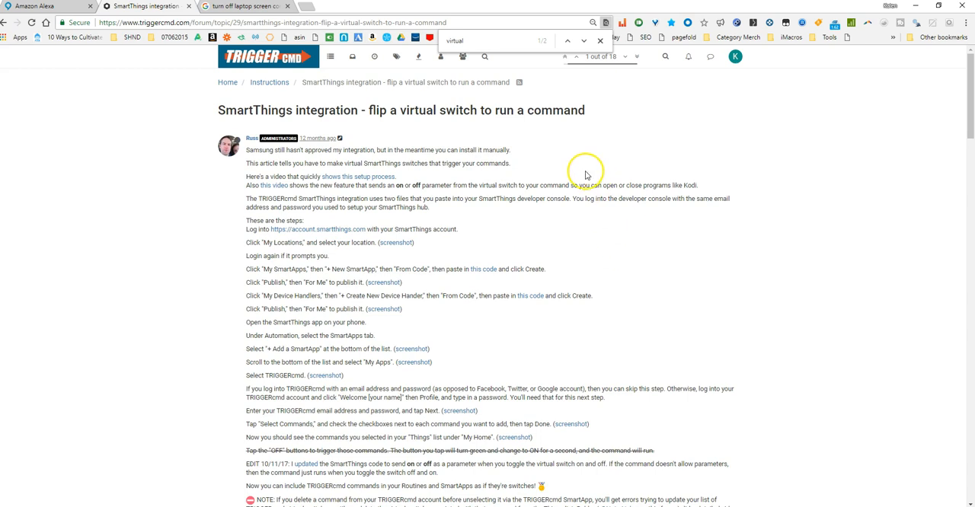
{"action": "mouse_move", "coordinate": [652, 250]}
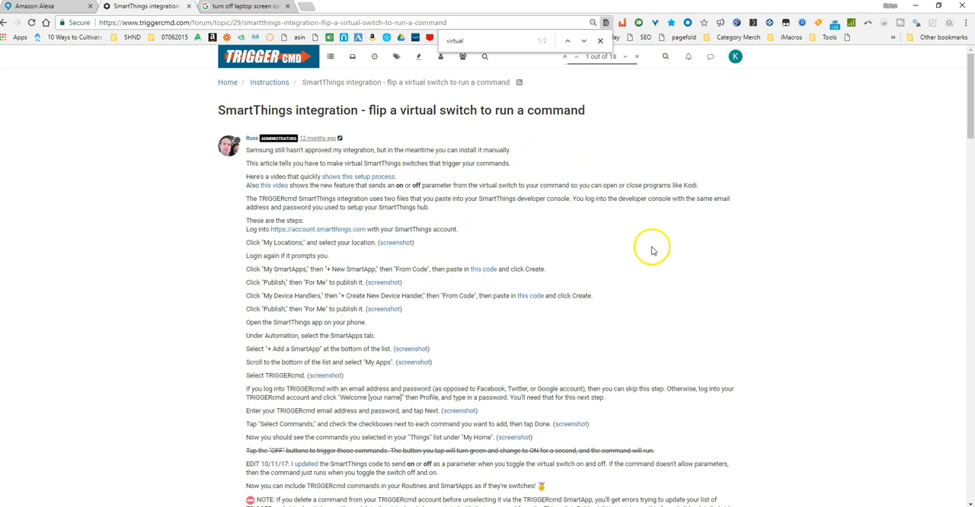
{"action": "mouse_move", "coordinate": [651, 250]}
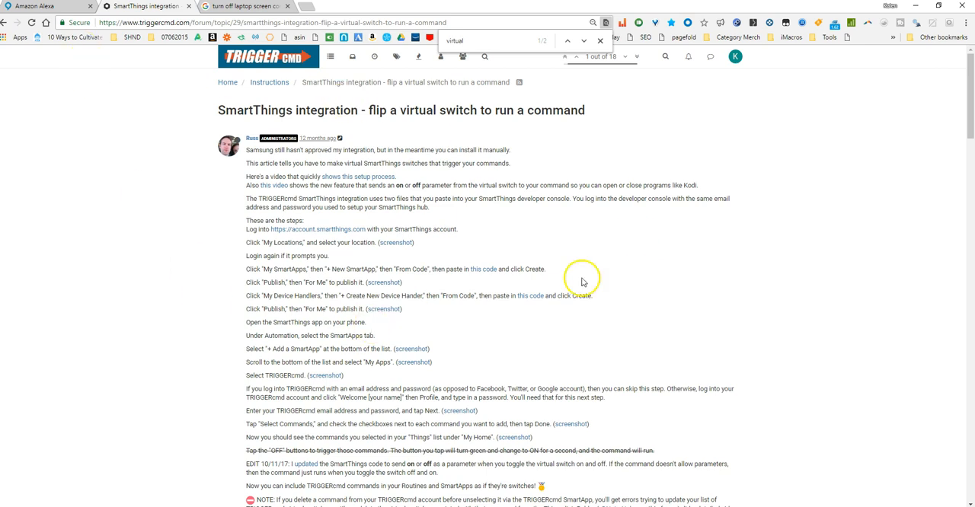
{"action": "mouse_move", "coordinate": [593, 268]}
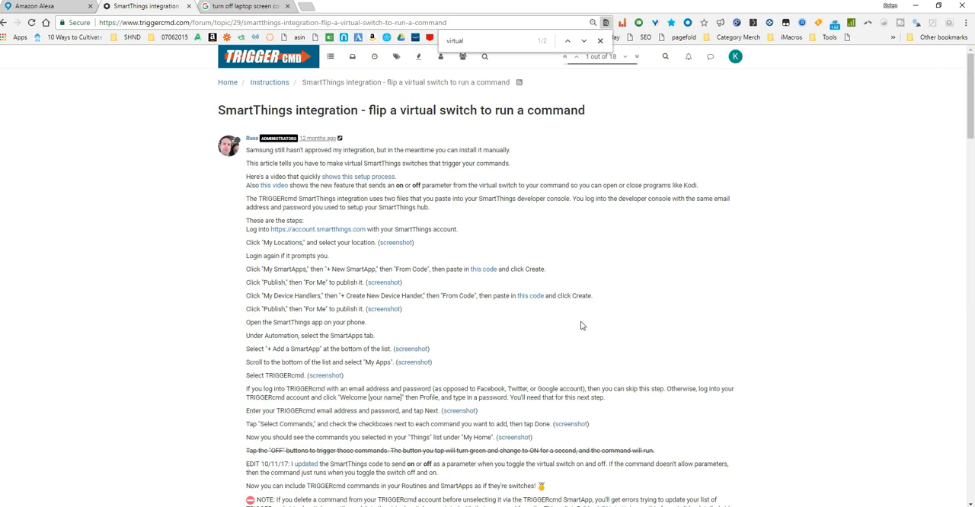
{"action": "mouse_move", "coordinate": [545, 258]}
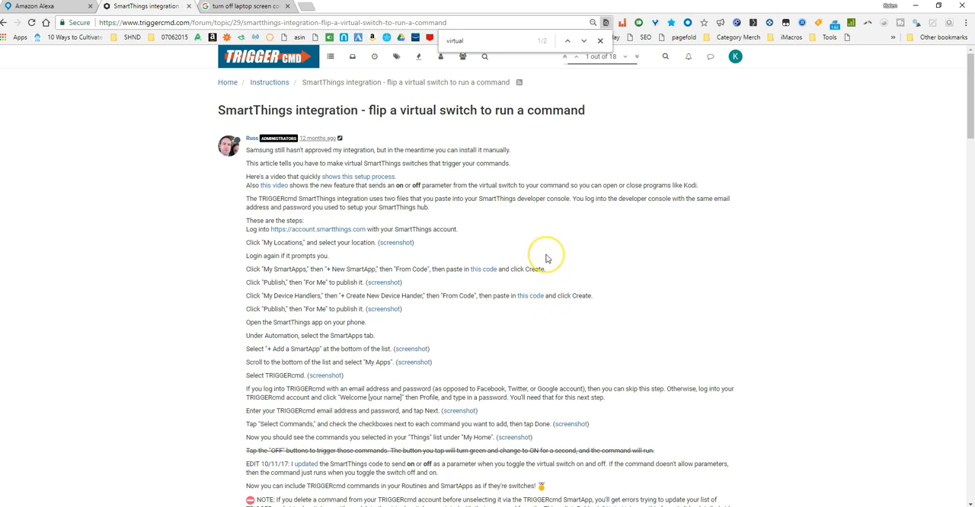
{"action": "scroll", "scroll_direction": "down", "scroll_amount": 3}
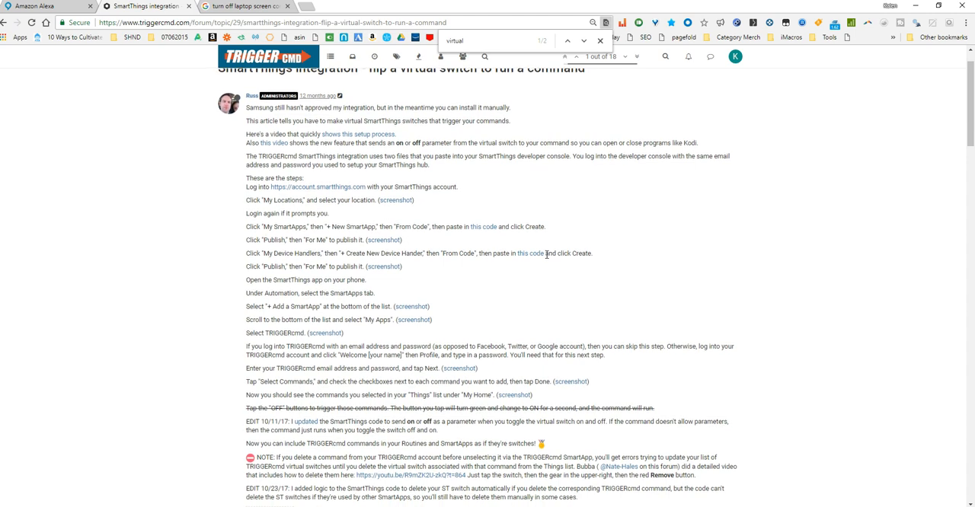
{"action": "scroll", "scroll_direction": "up", "scroll_amount": 3}
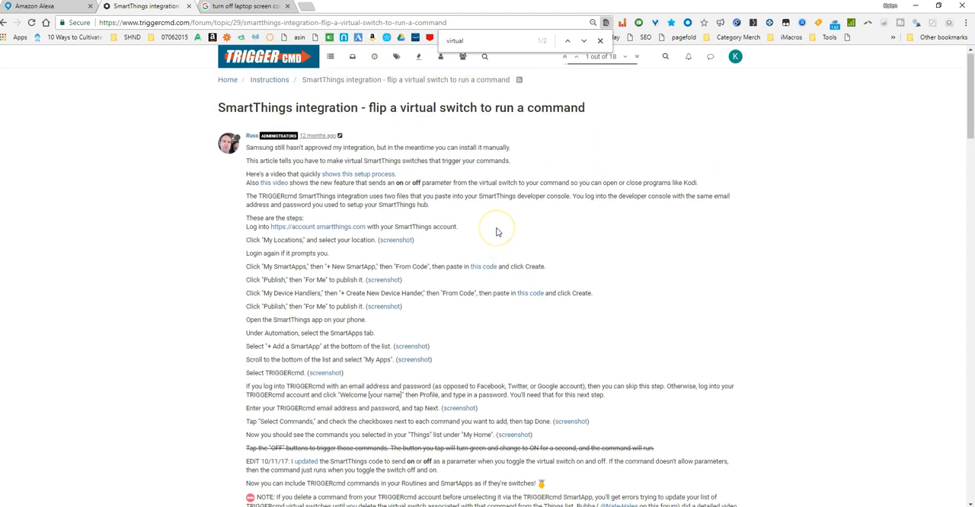
{"action": "scroll", "scroll_direction": "down", "scroll_amount": 3}
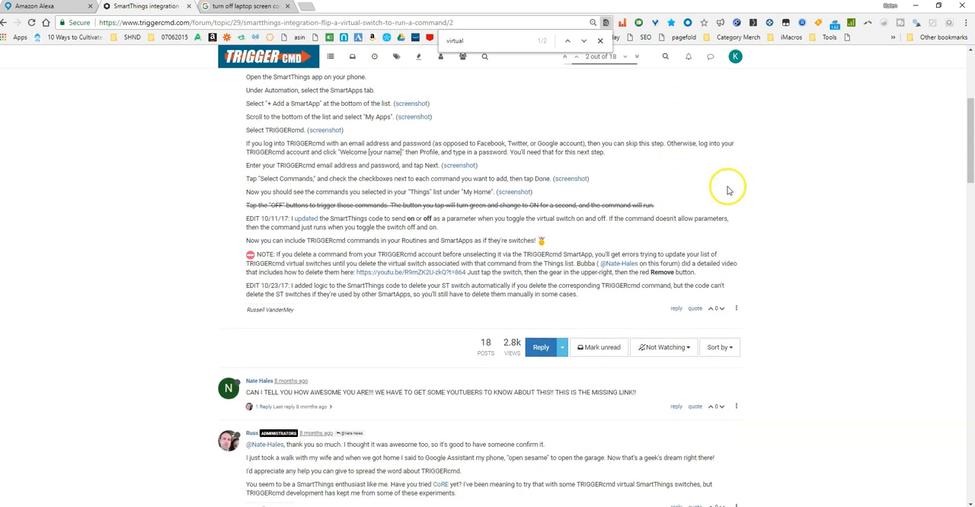
{"action": "scroll", "scroll_direction": "up", "scroll_amount": 3}
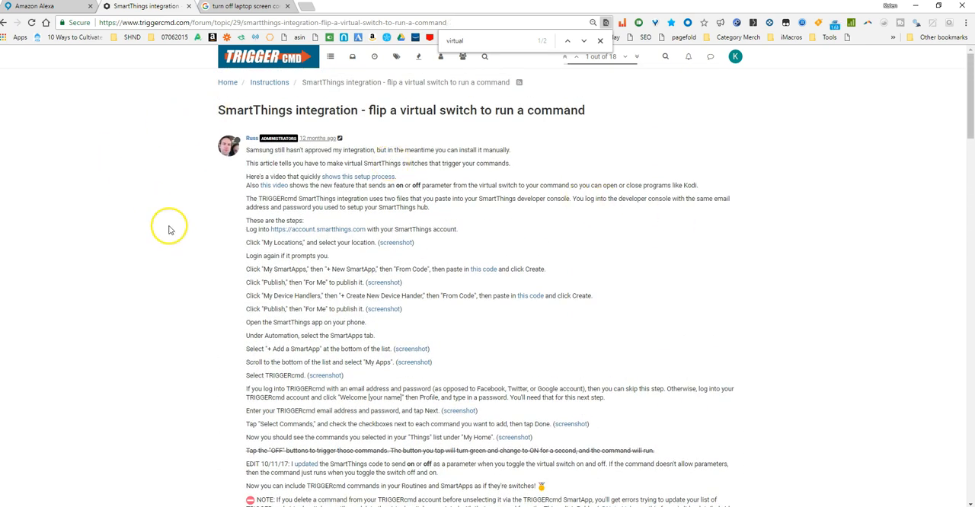
{"action": "mouse_move", "coordinate": [586, 114]}
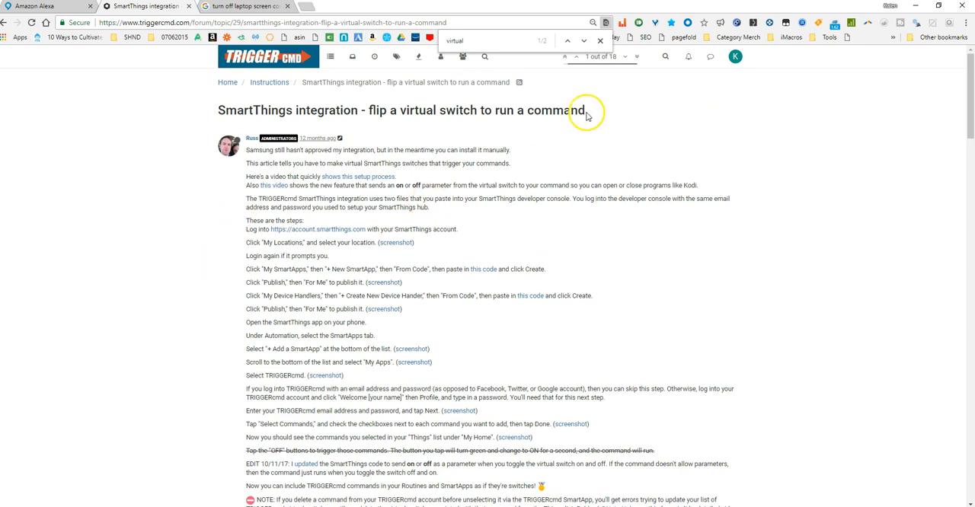
{"action": "mouse_move", "coordinate": [384, 132]}
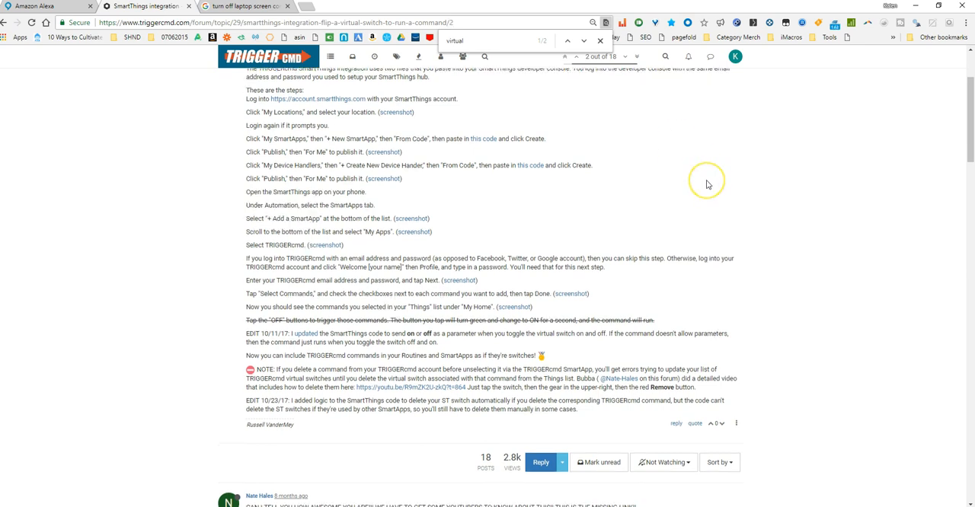
{"action": "scroll", "scroll_direction": "up", "scroll_amount": 3}
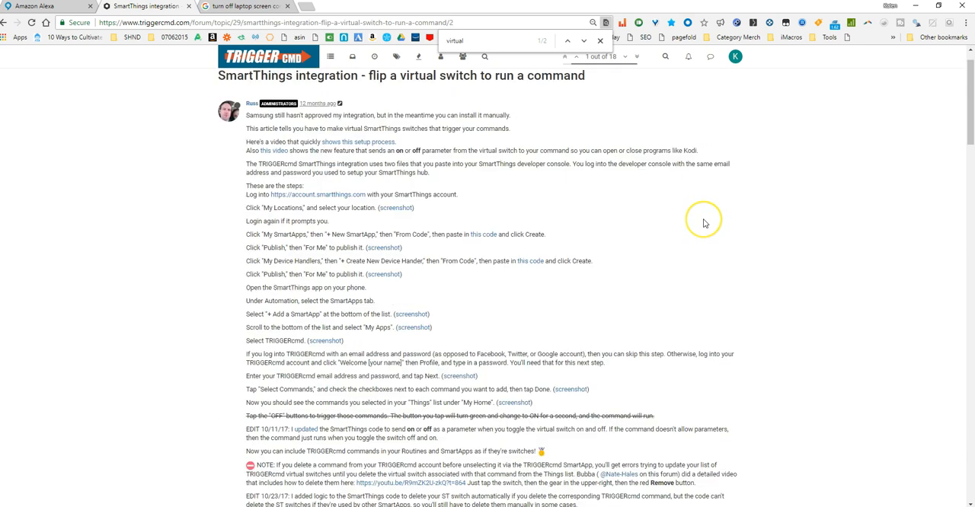
{"action": "scroll", "scroll_direction": "up", "scroll_amount": 3}
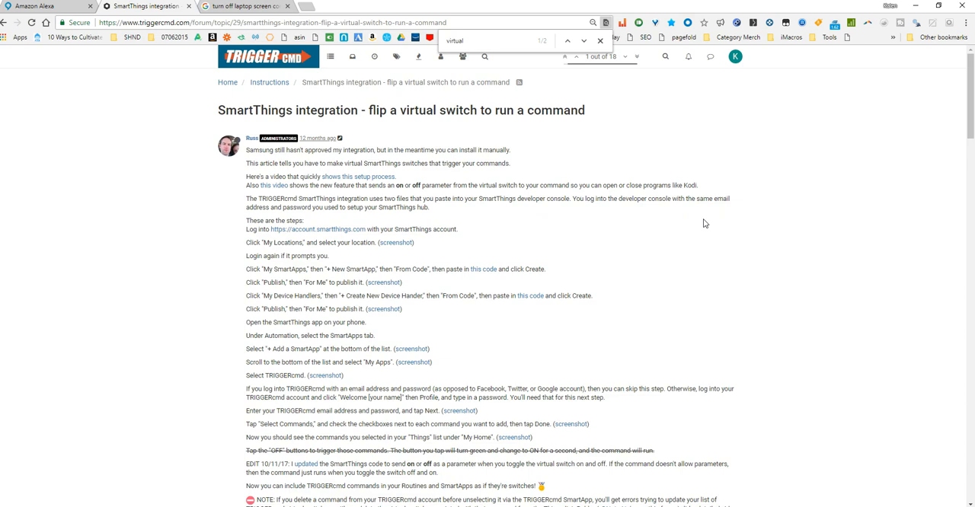
{"action": "mouse_move", "coordinate": [700, 257]}
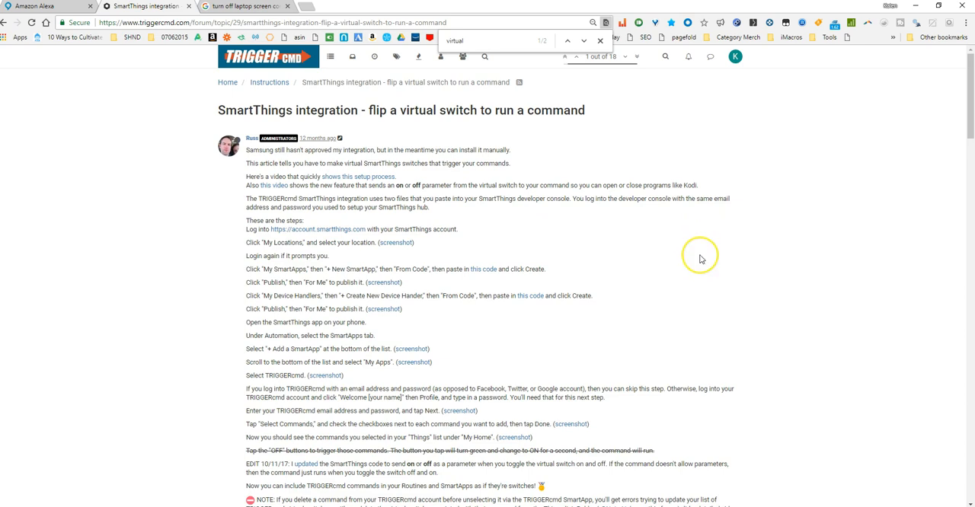
{"action": "scroll", "scroll_direction": "down", "scroll_amount": 3}
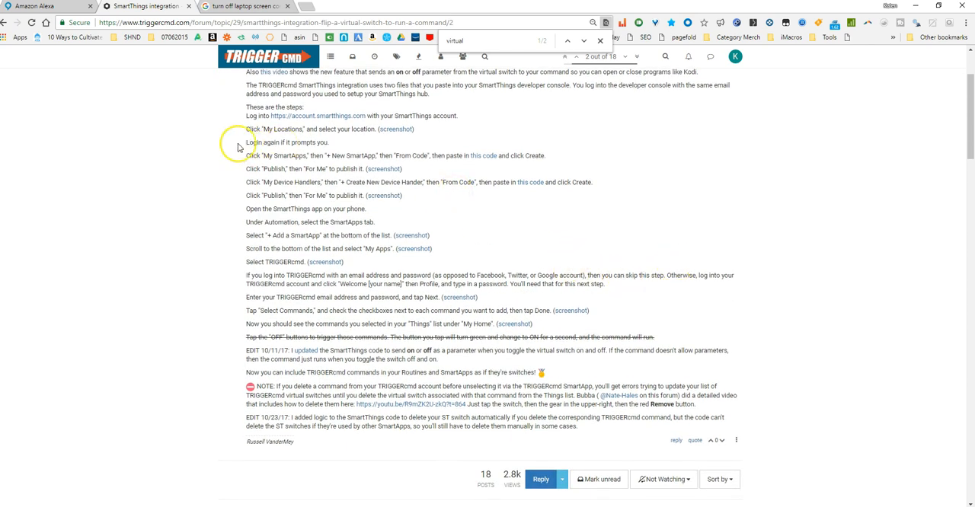
{"action": "scroll", "scroll_direction": "up", "scroll_amount": 3}
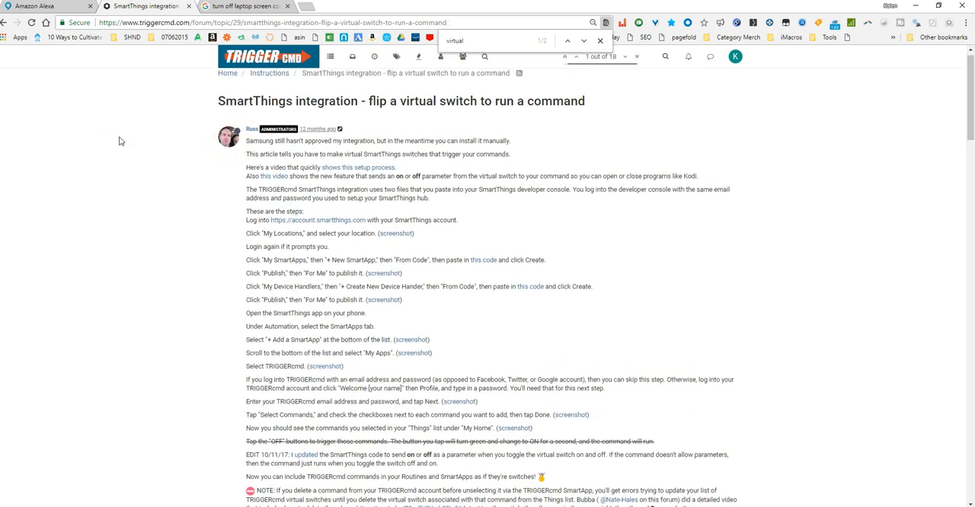
{"action": "mouse_move", "coordinate": [206, 159]}
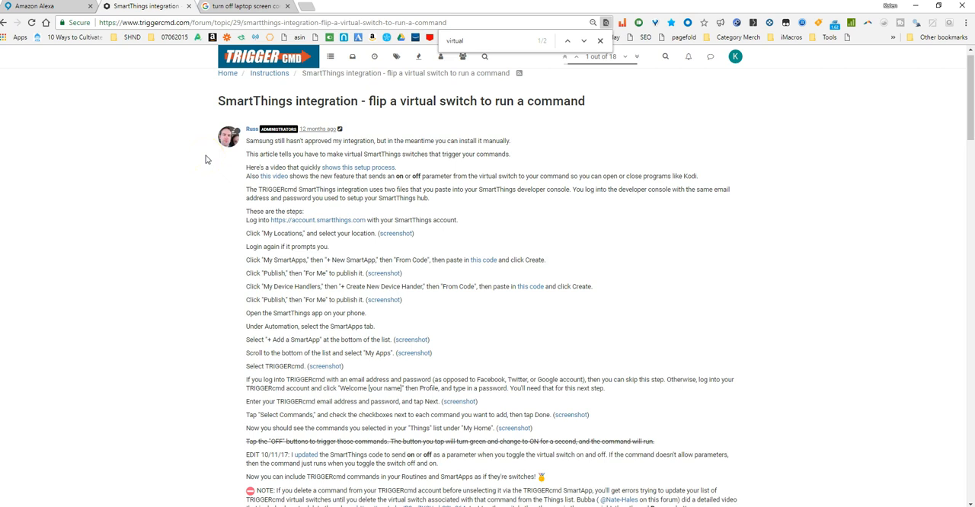
Step: In Amazon Alexa, show the Smart Home devices list and find the 'wake' SmartThings switches
{"action": "left_click", "coordinate": [46, 7]}
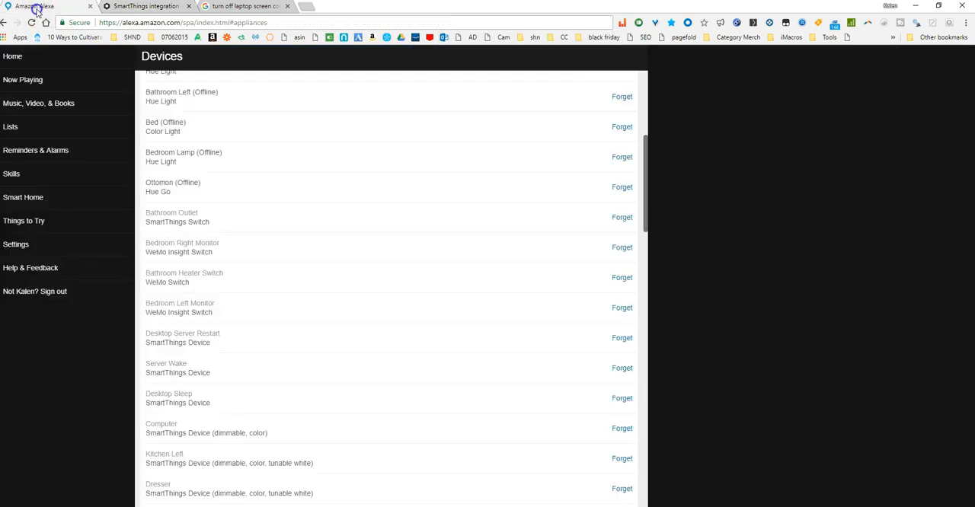
{"action": "left_click", "coordinate": [12, 173]}
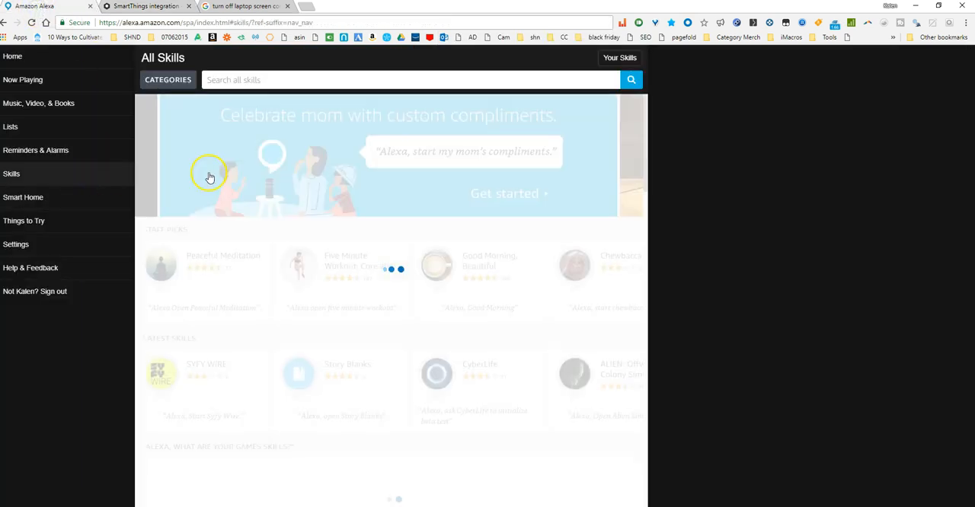
{"action": "left_click", "coordinate": [22, 198]}
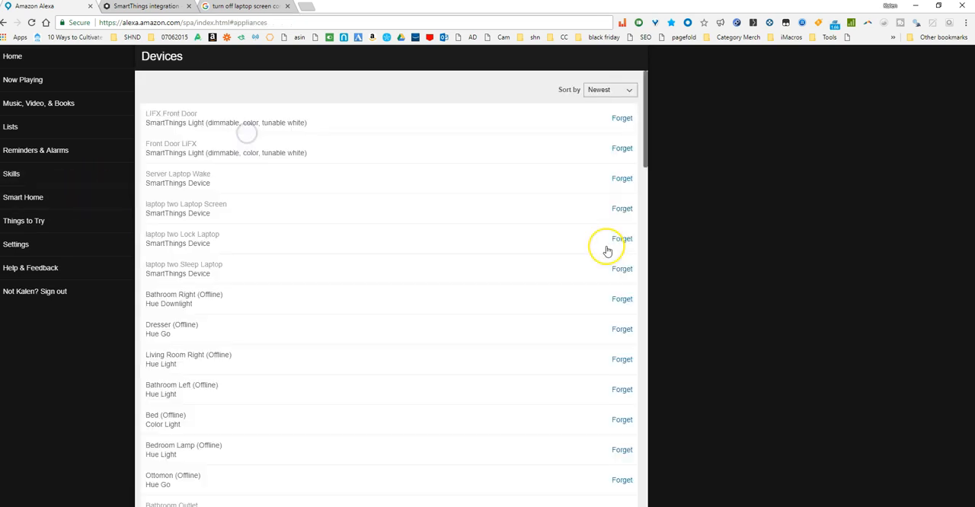
{"action": "scroll", "scroll_direction": "down", "scroll_amount": 3}
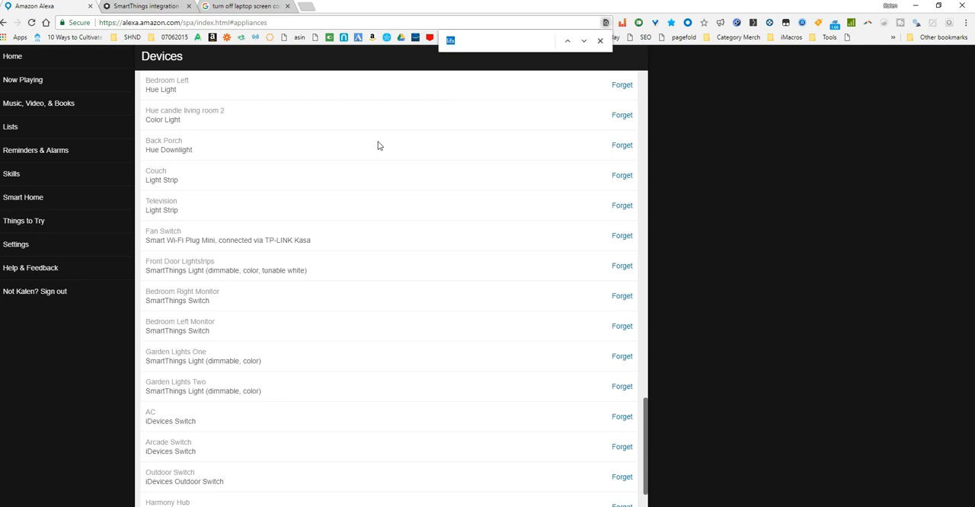
{"action": "type", "text": "wake"}
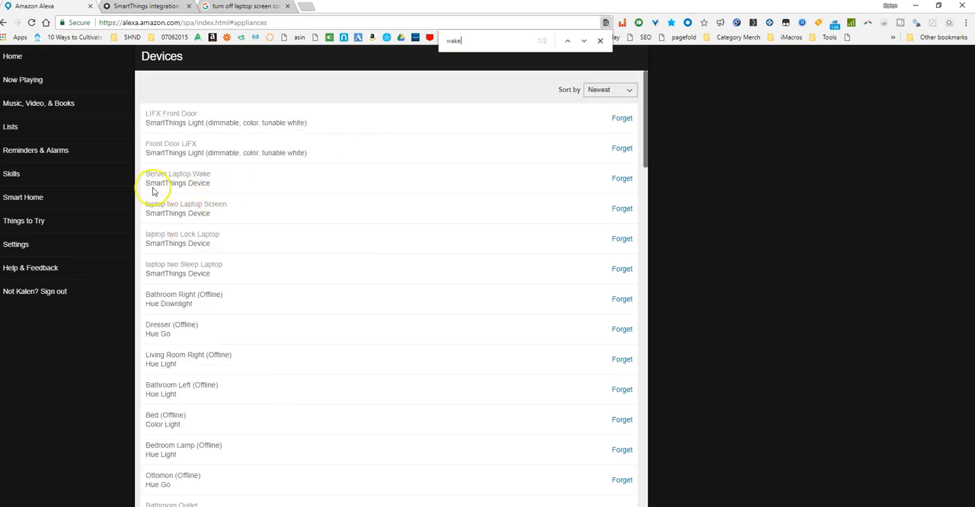
{"action": "mouse_move", "coordinate": [190, 186]}
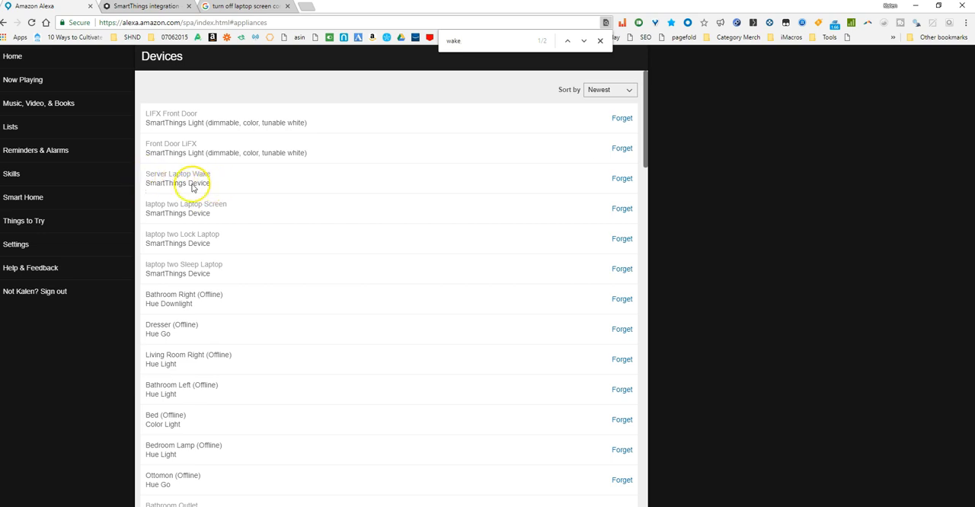
{"action": "mouse_move", "coordinate": [173, 219]}
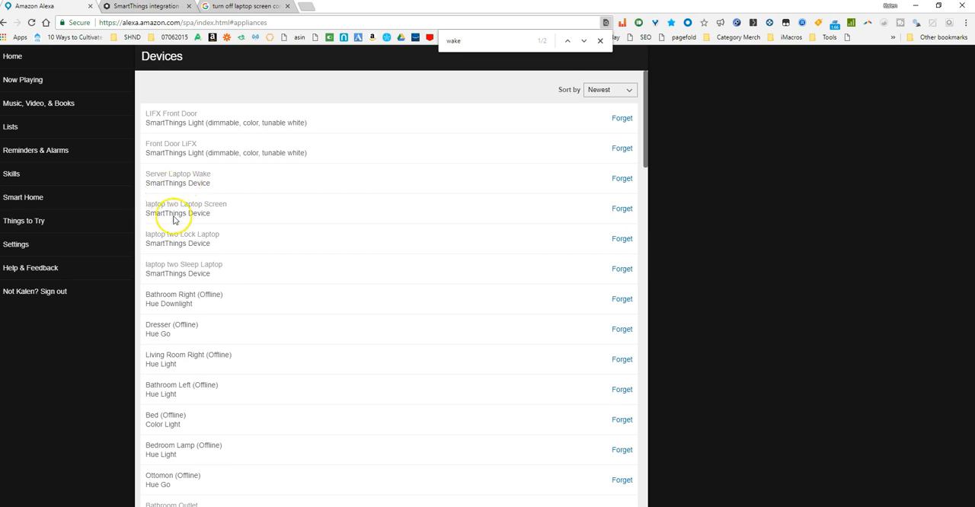
{"action": "mouse_move", "coordinate": [219, 221]}
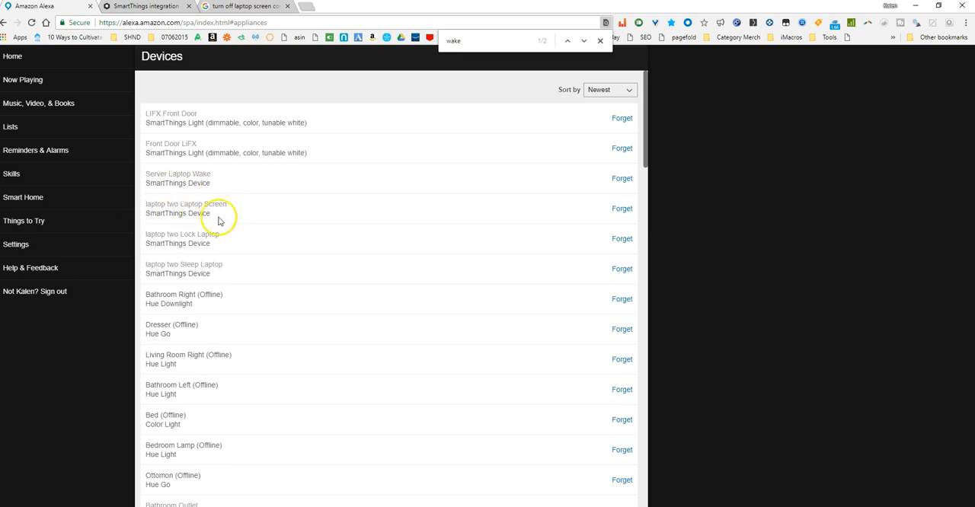
{"action": "mouse_move", "coordinate": [215, 246]}
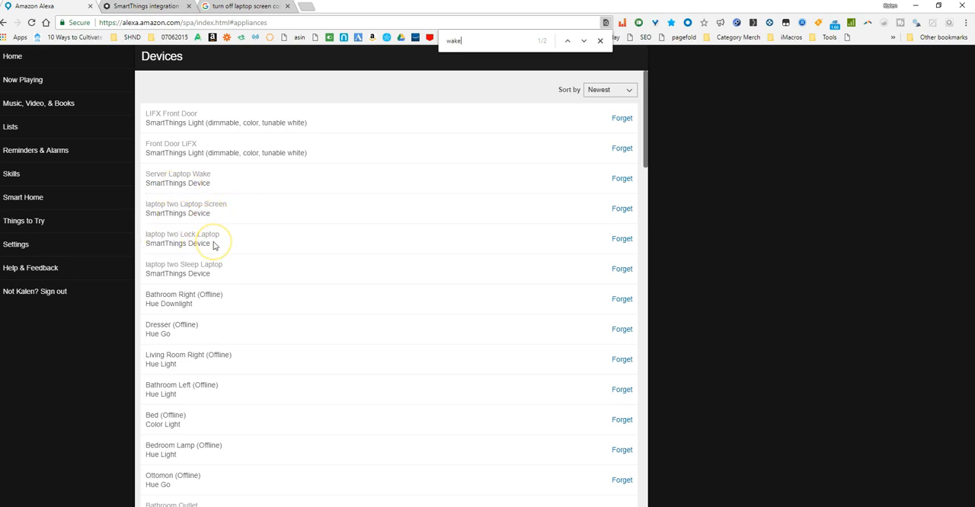
{"action": "mouse_move", "coordinate": [234, 280]}
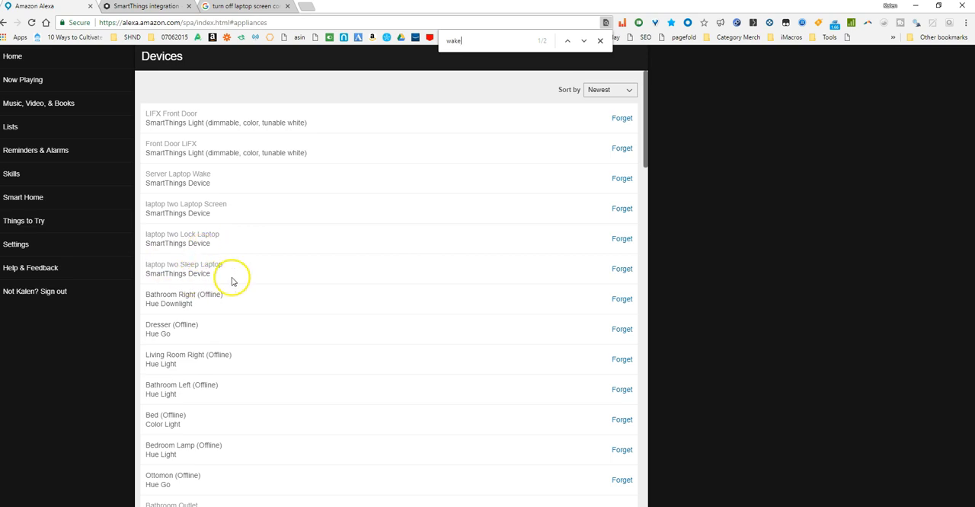
{"action": "mouse_move", "coordinate": [257, 271]}
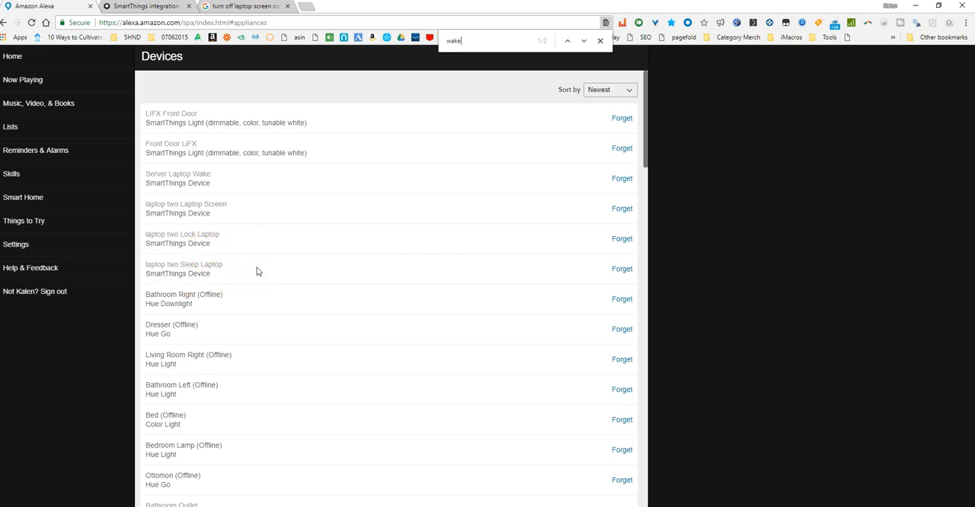